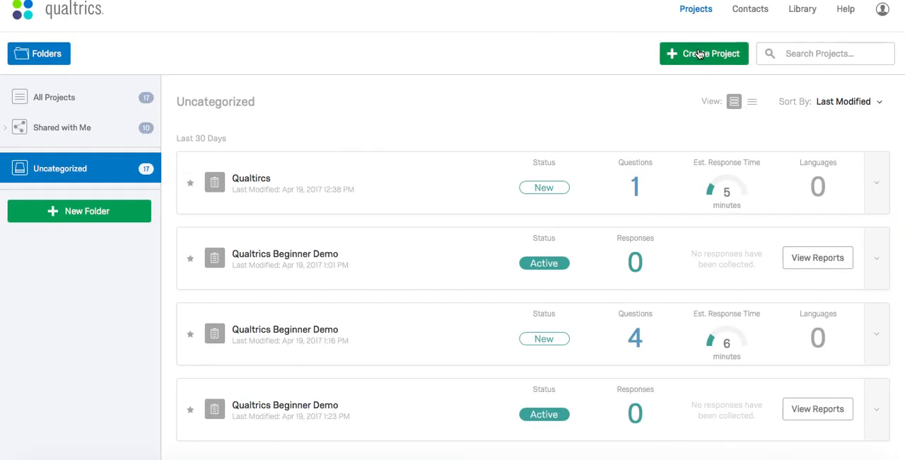
Start a new project and preview the From a Copy, From a Library and From a File options.
{"action": "left_click", "coordinate": [703, 53]}
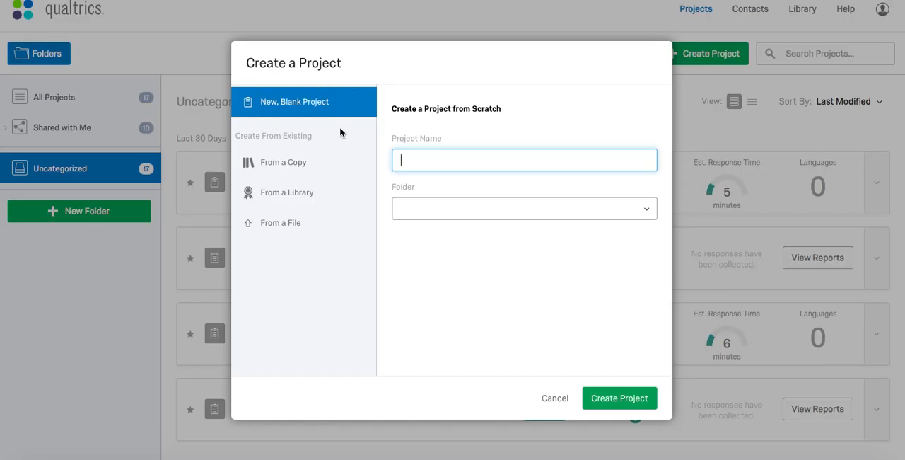
{"action": "left_click", "coordinate": [283, 162]}
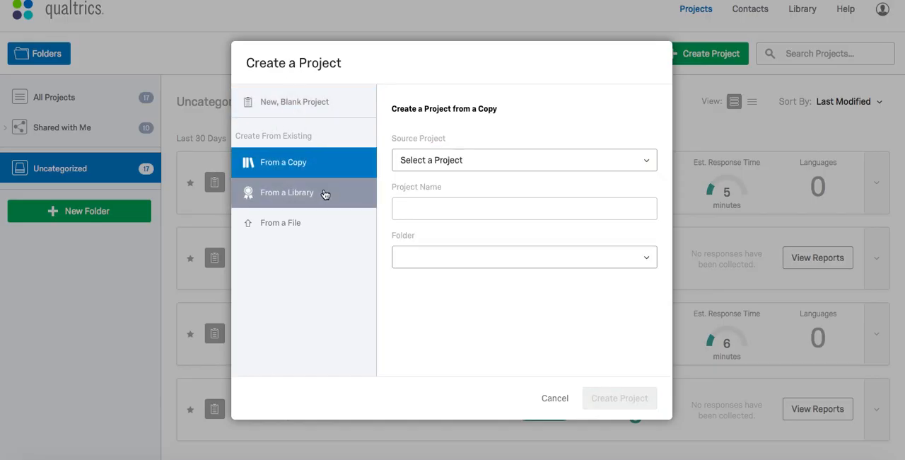
{"action": "left_click", "coordinate": [287, 192]}
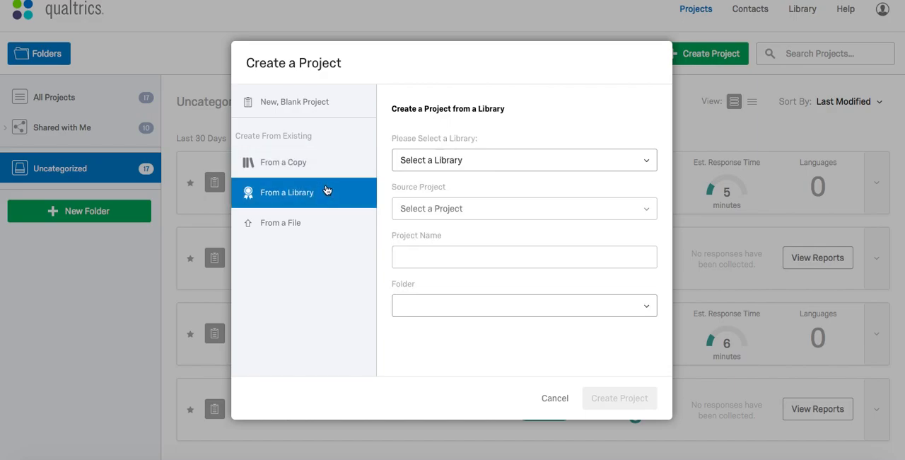
{"action": "mouse_move", "coordinate": [326, 191]}
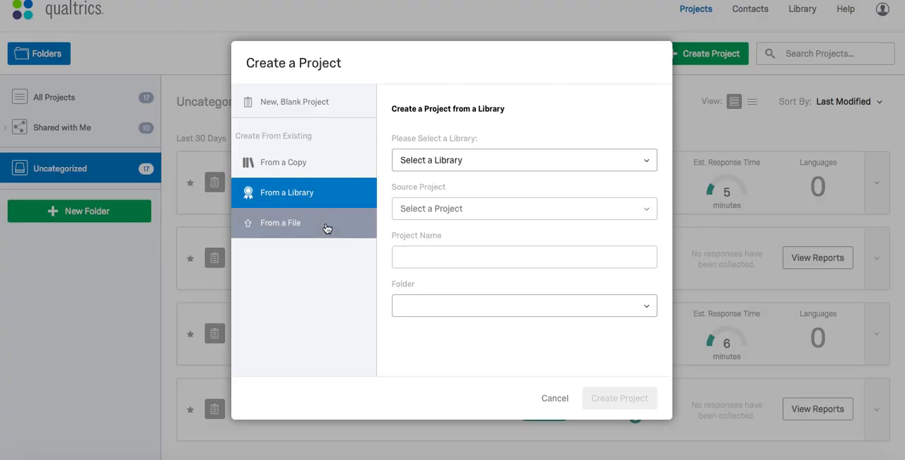
{"action": "left_click", "coordinate": [281, 222]}
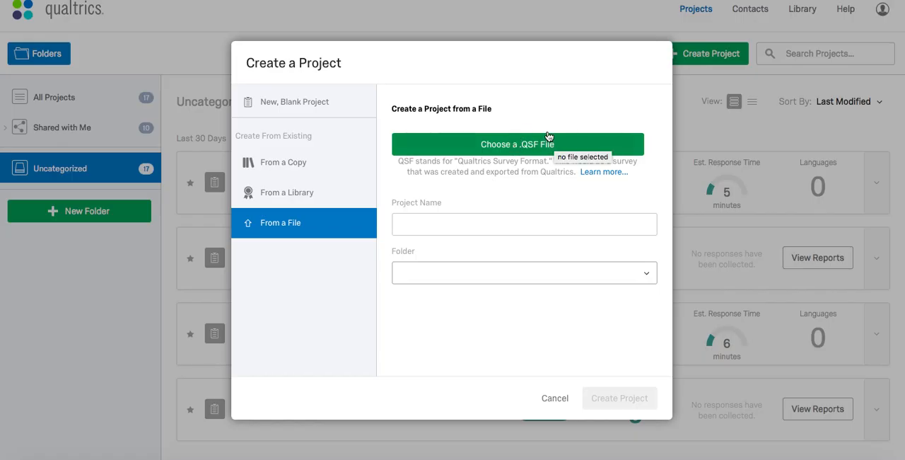
{"action": "mouse_move", "coordinate": [419, 195]}
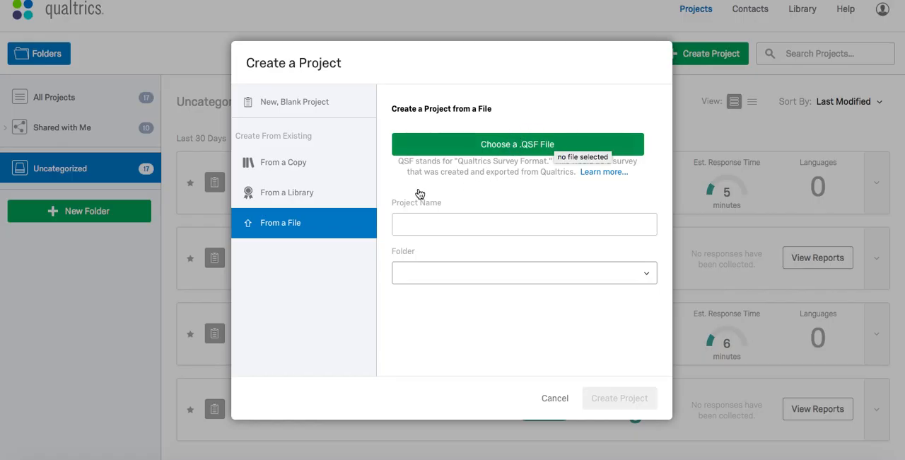
{"action": "mouse_move", "coordinate": [612, 193]}
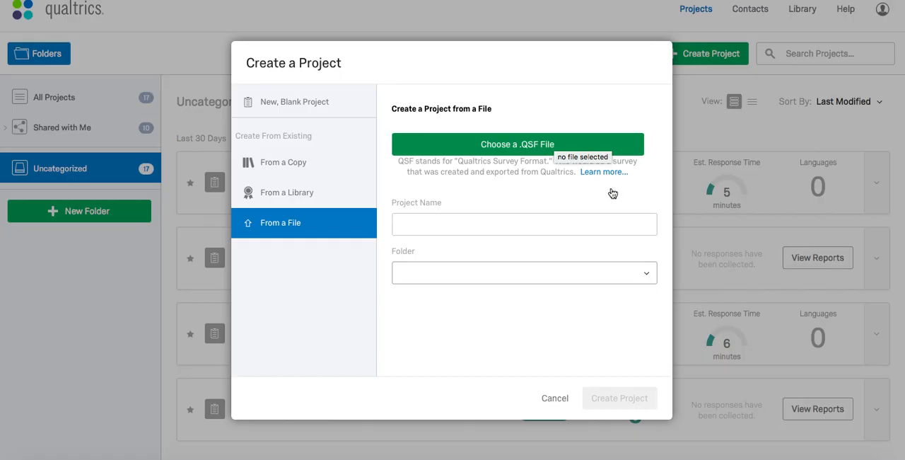
{"action": "mouse_move", "coordinate": [364, 116]}
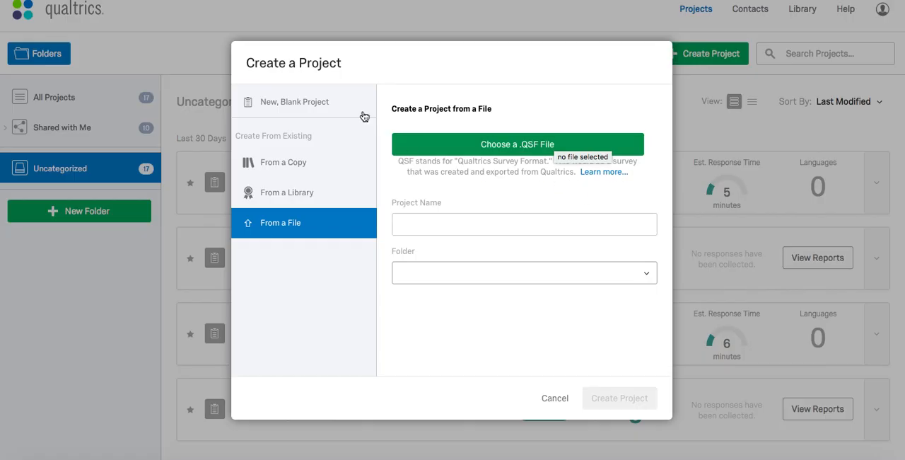
Create a blank project named 'Qualtrics Beginner Demo' in the Uncategorized folder.
{"action": "left_click", "coordinate": [295, 101]}
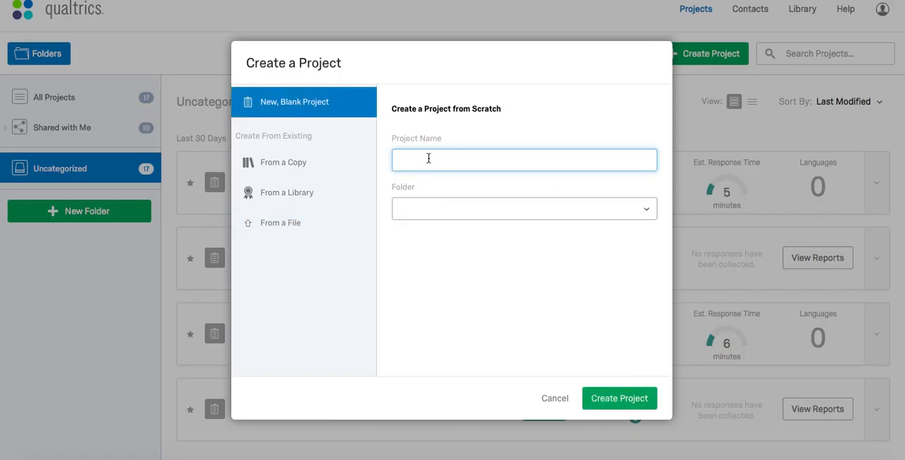
{"action": "type", "text": "Q"}
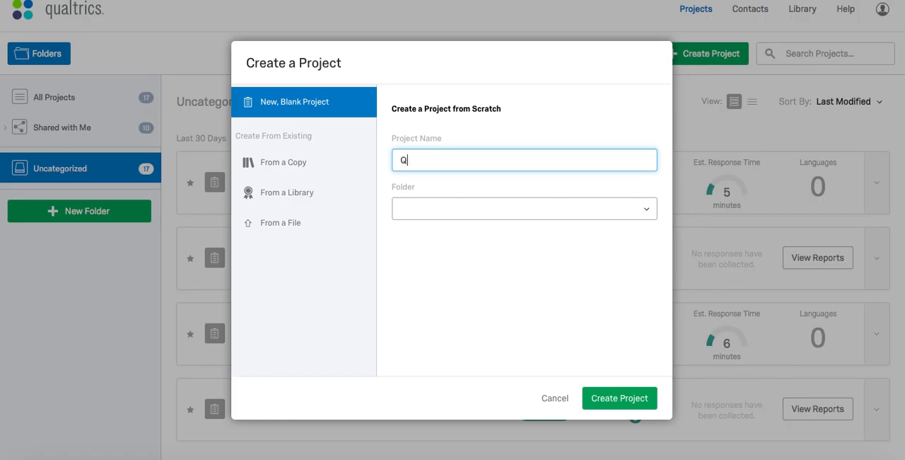
{"action": "type", "text": "ualtrics Beginner Demo"}
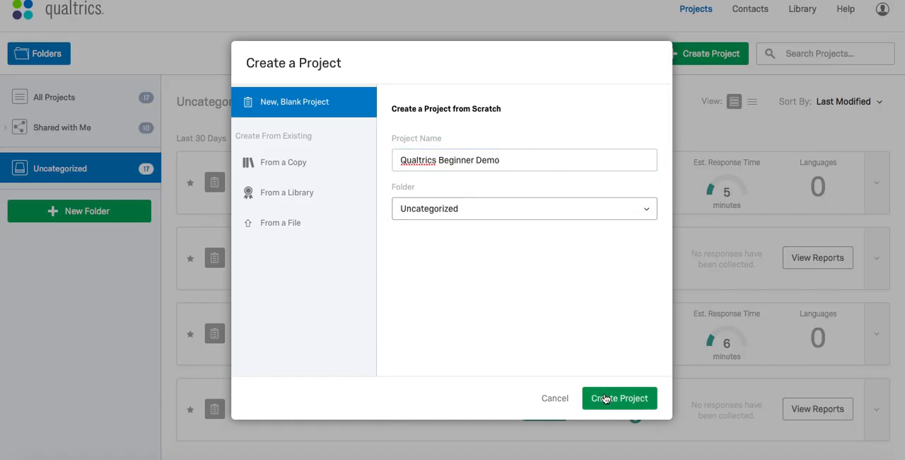
{"action": "left_click", "coordinate": [620, 398]}
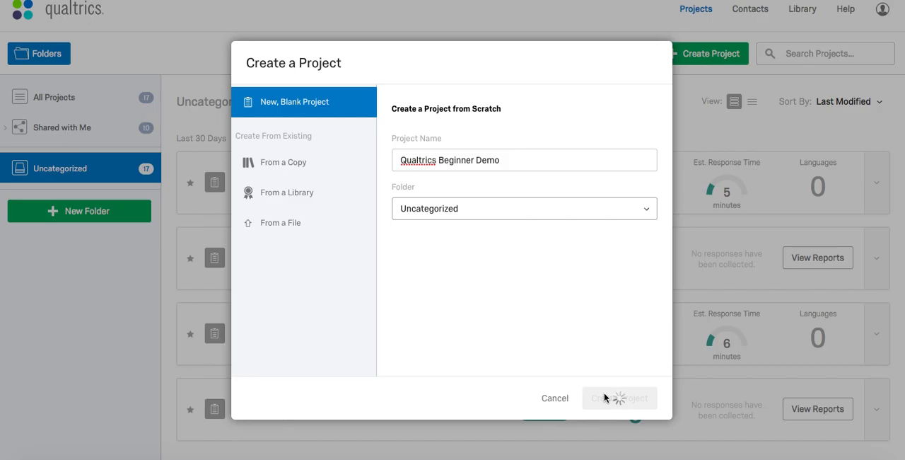
Let the Qualtrics Beginner Demo survey editor load with its default multiple-choice question.
{"action": "left_click", "coordinate": [619, 397]}
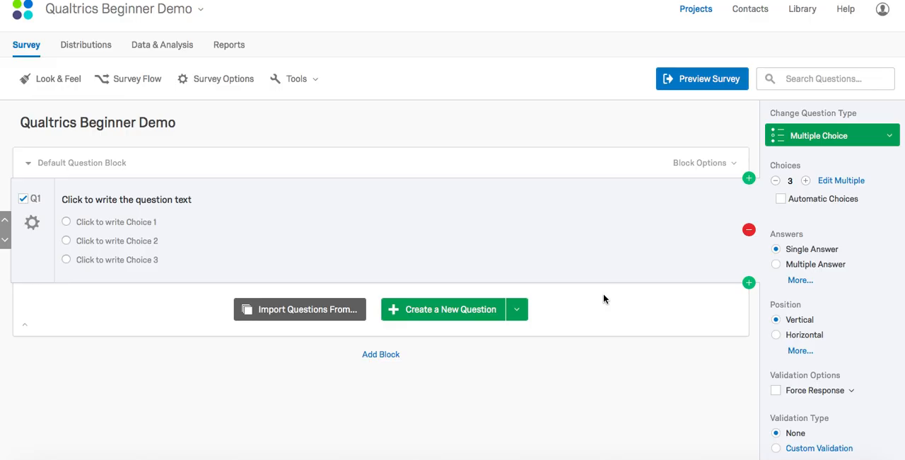
{"action": "mouse_move", "coordinate": [599, 351]}
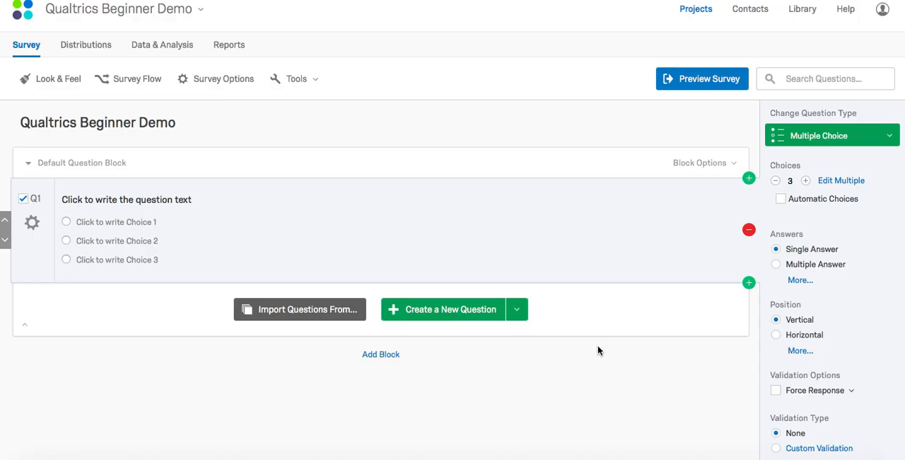
{"action": "mouse_move", "coordinate": [356, 389]}
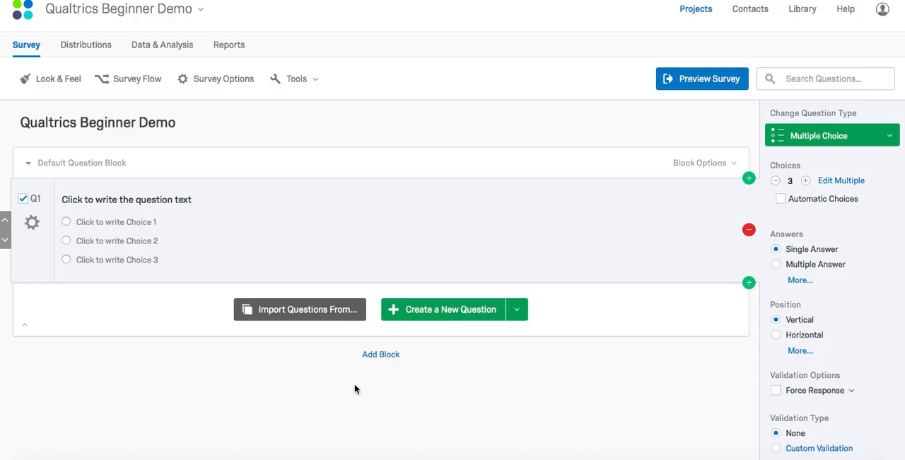
{"action": "mouse_move", "coordinate": [376, 386]}
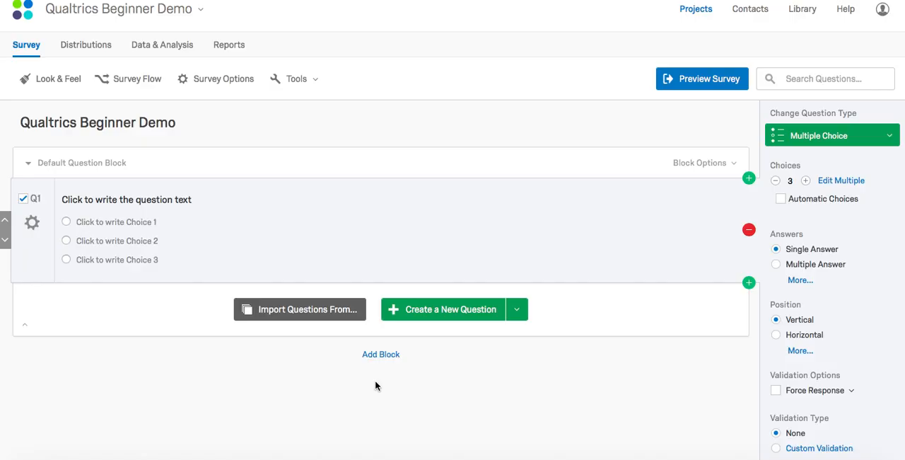
{"action": "mouse_move", "coordinate": [675, 234]}
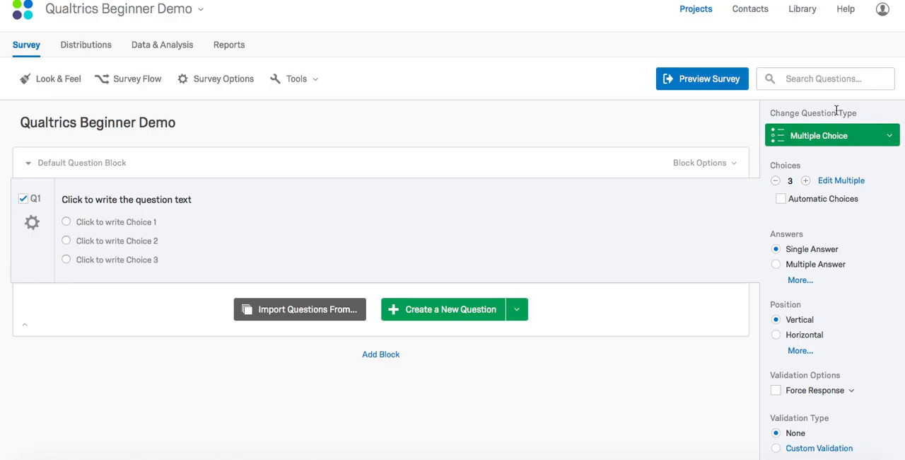
{"action": "mouse_move", "coordinate": [453, 168]}
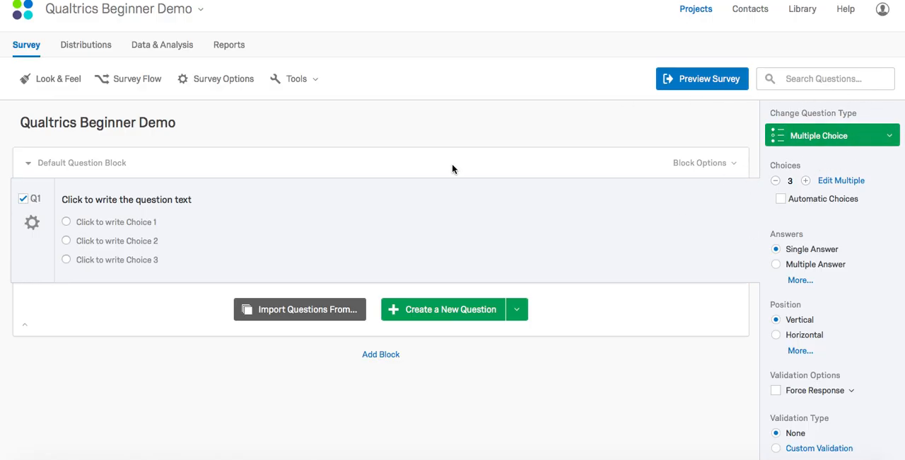
Paste the informed consent text into Q1 and dismiss the size-limit warning.
{"action": "left_click", "coordinate": [126, 199]}
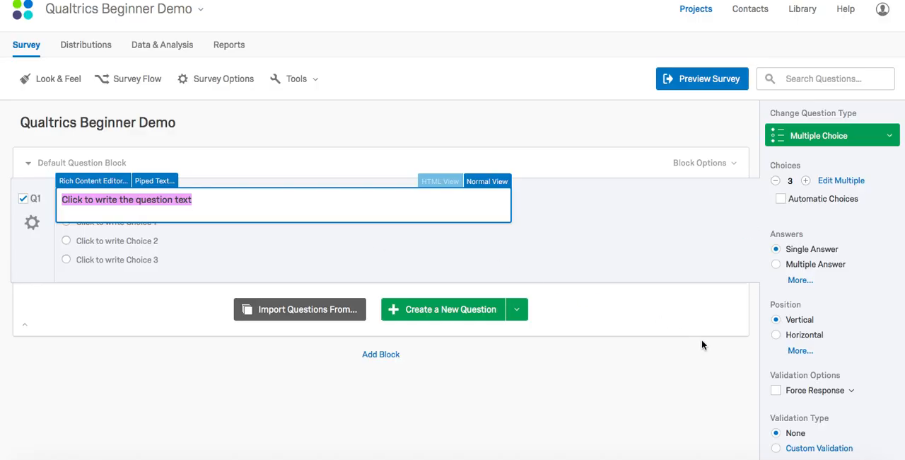
{"action": "mouse_move", "coordinate": [689, 352]}
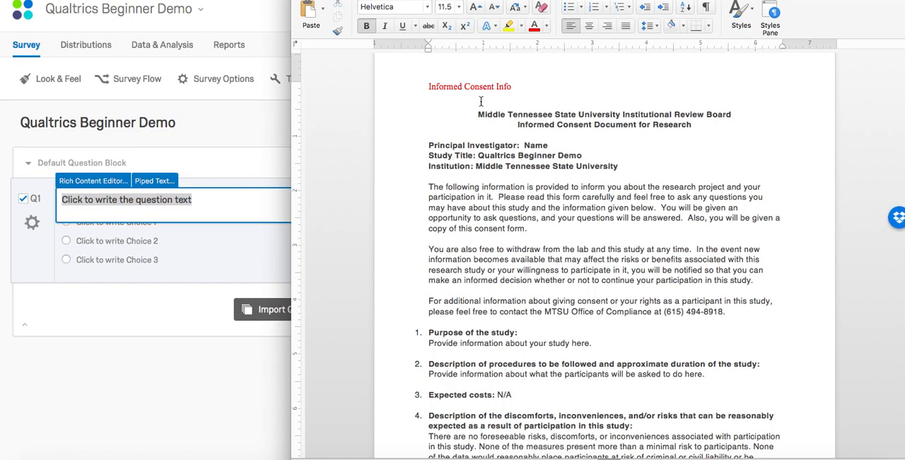
{"action": "scroll", "scroll_direction": "down", "scroll_amount": 3}
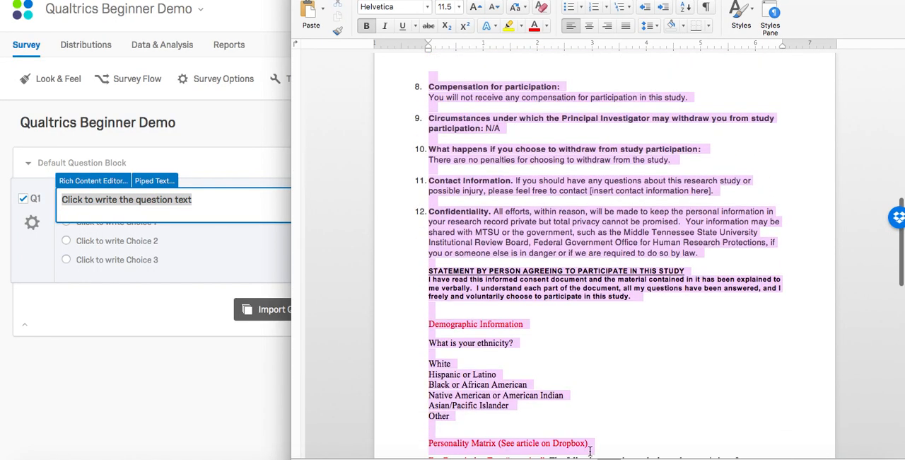
{"action": "scroll", "scroll_direction": "down", "scroll_amount": 3}
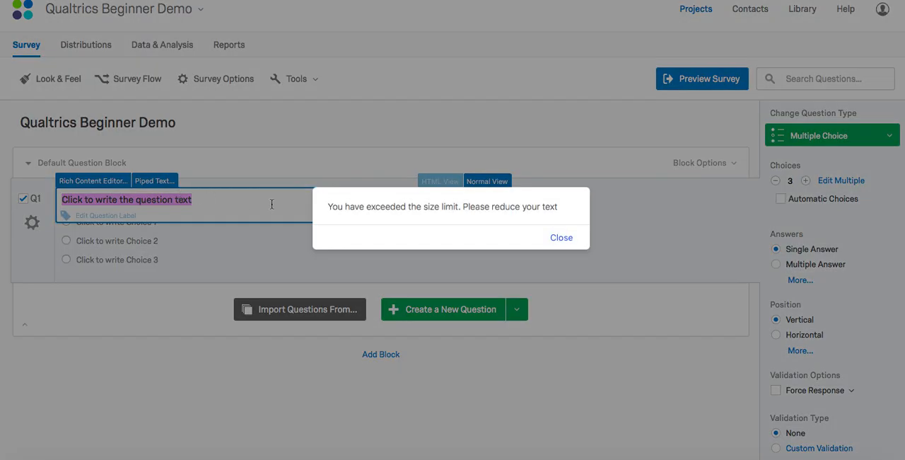
{"action": "mouse_move", "coordinate": [307, 193]}
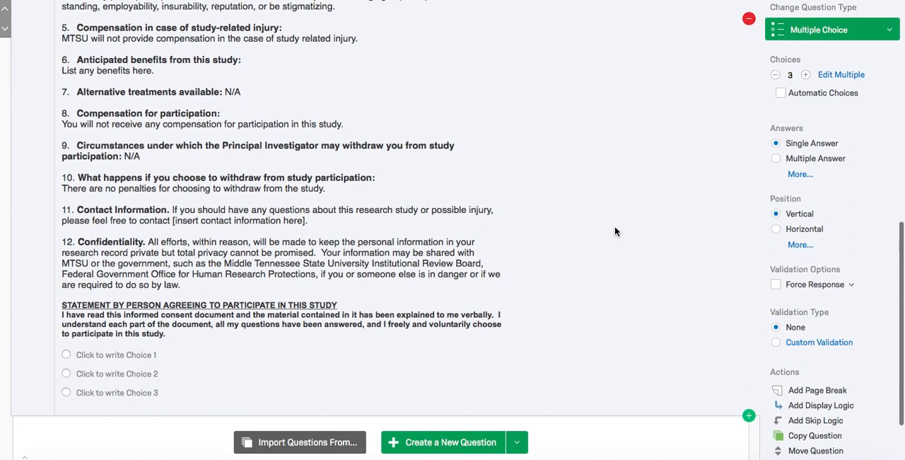
Reduce Q1 to two choices: 'Yes I Consent' and 'No I do not Consent'.
{"action": "scroll", "scroll_direction": "down", "scroll_amount": 3}
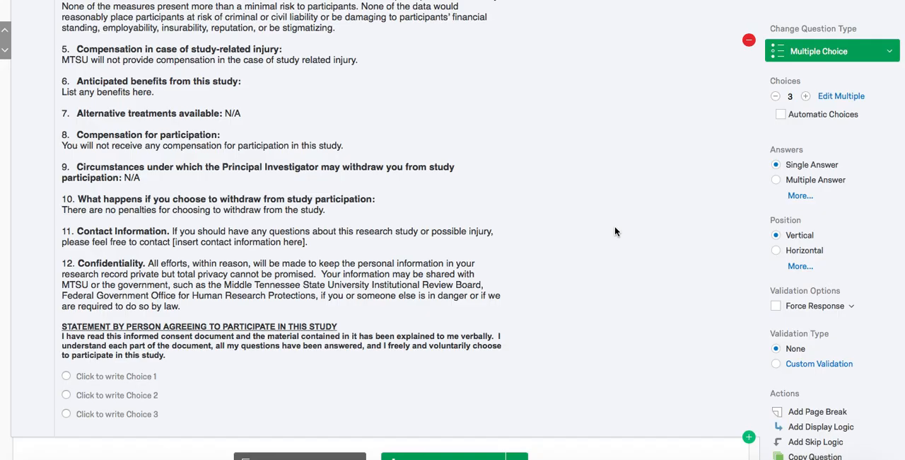
{"action": "mouse_move", "coordinate": [290, 389]}
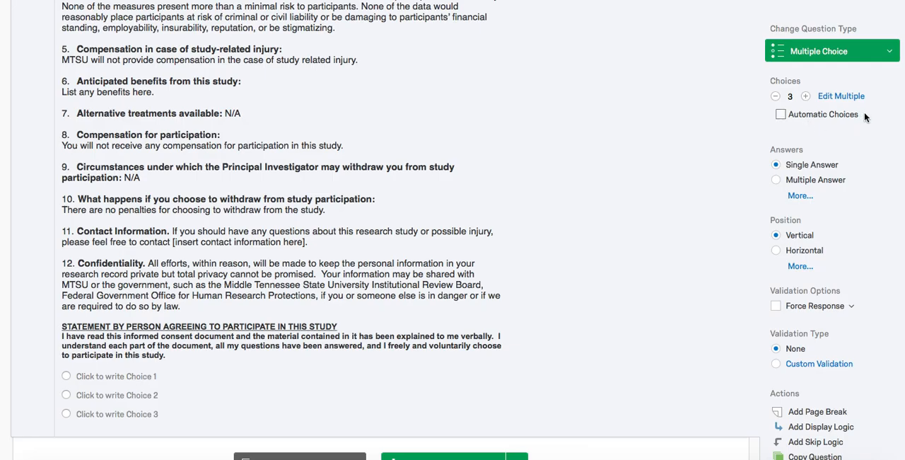
{"action": "mouse_move", "coordinate": [752, 104]}
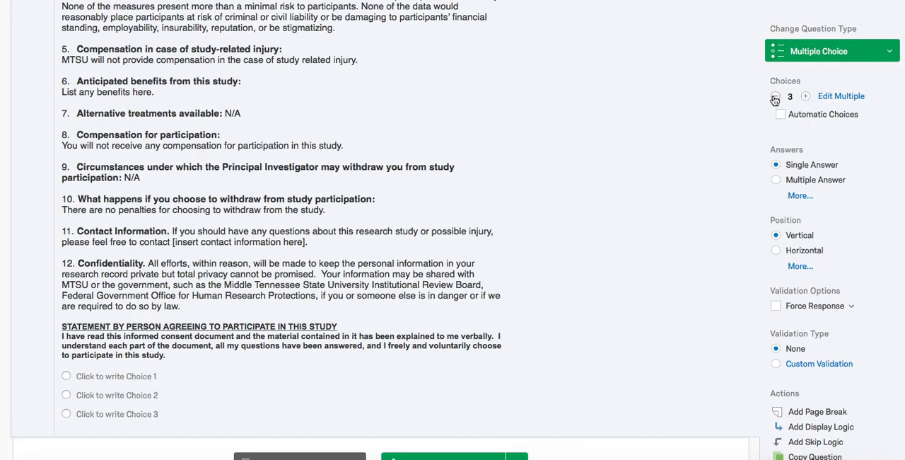
{"action": "left_click", "coordinate": [775, 96]}
{"action": "type", "text": "Yes I co"}
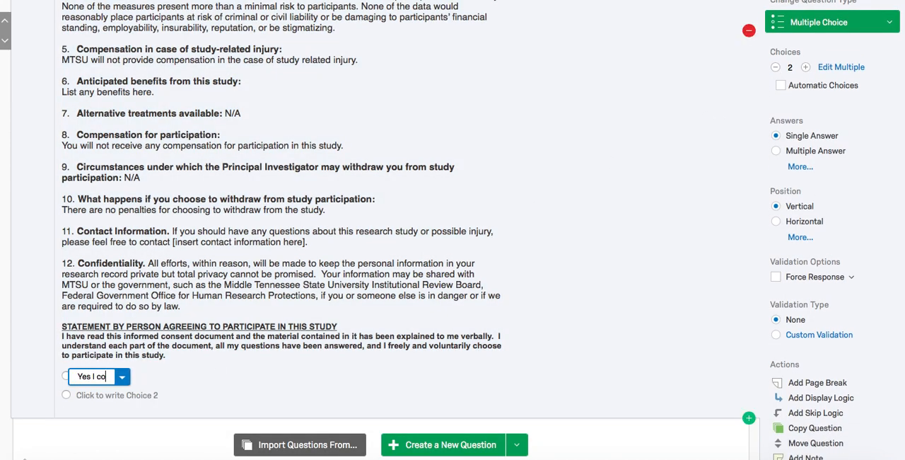
{"action": "left_click", "coordinate": [117, 394]}
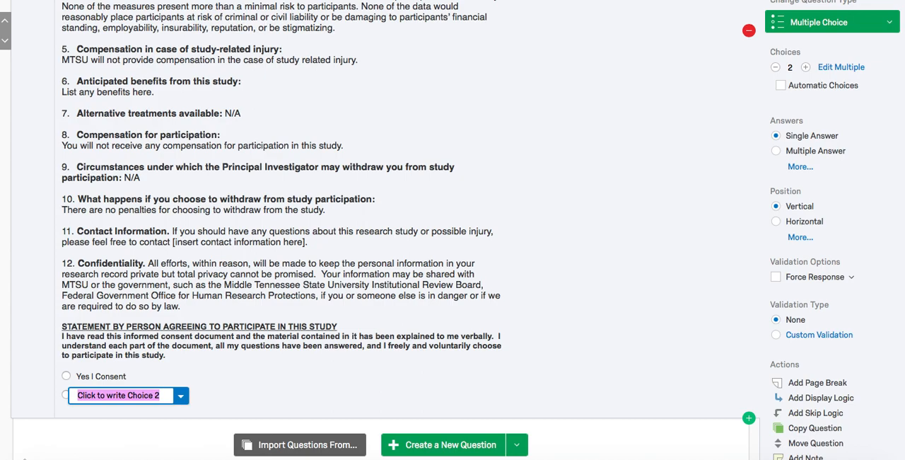
{"action": "type", "text": "No I do not"}
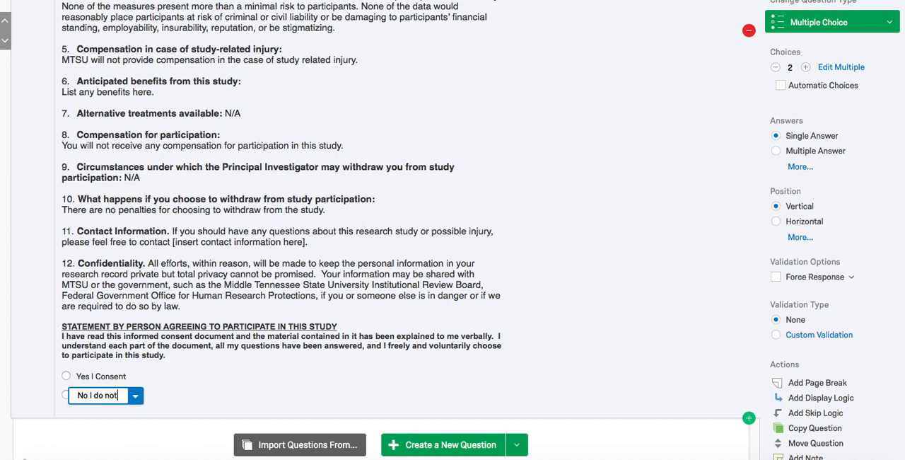
{"action": "type", "text": "Consent"}
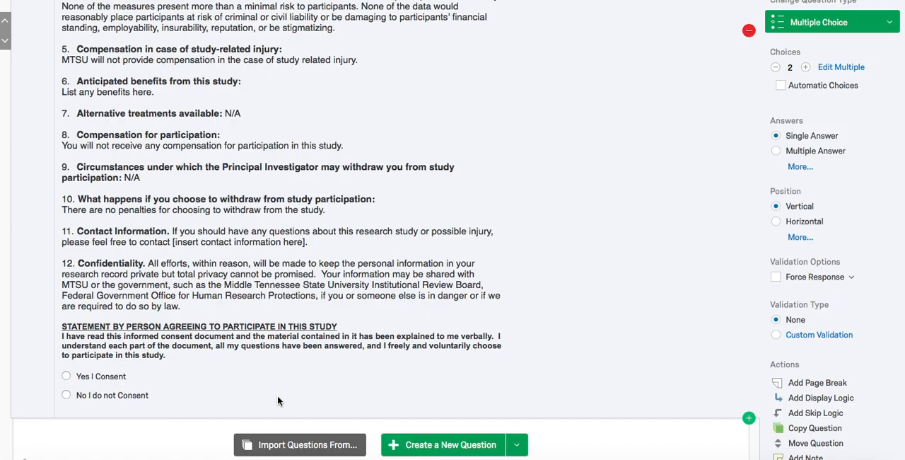
{"action": "mouse_move", "coordinate": [743, 272]}
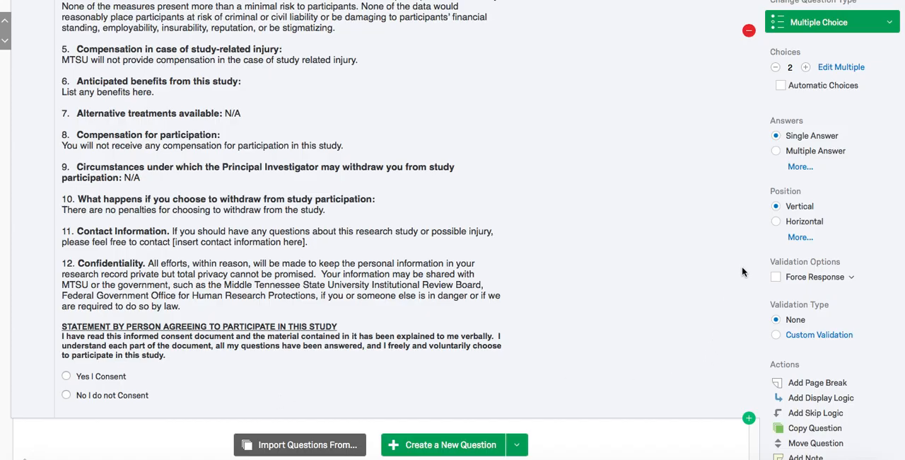
{"action": "mouse_move", "coordinate": [760, 341]}
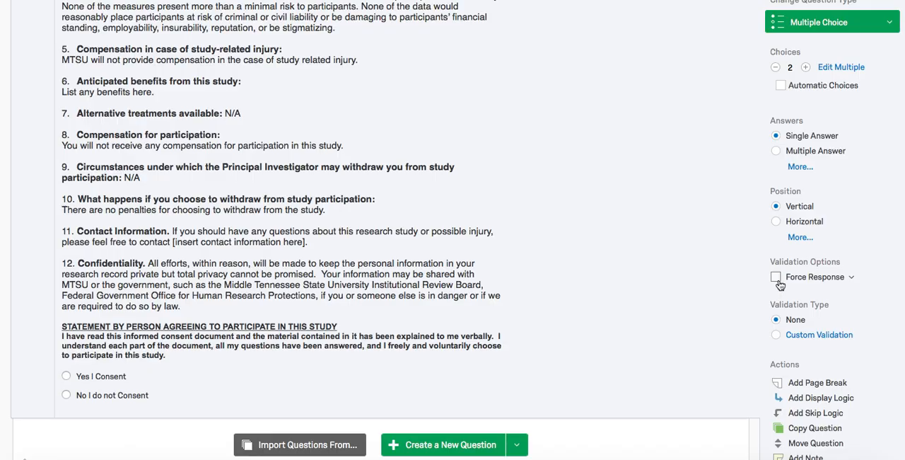
Turn on Force Response for the consent question under Validation Options.
{"action": "left_click", "coordinate": [852, 276]}
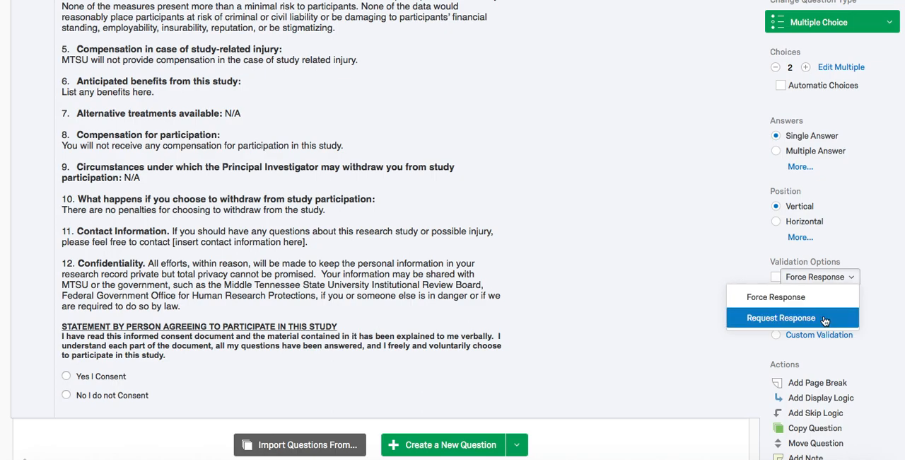
{"action": "mouse_move", "coordinate": [775, 297]}
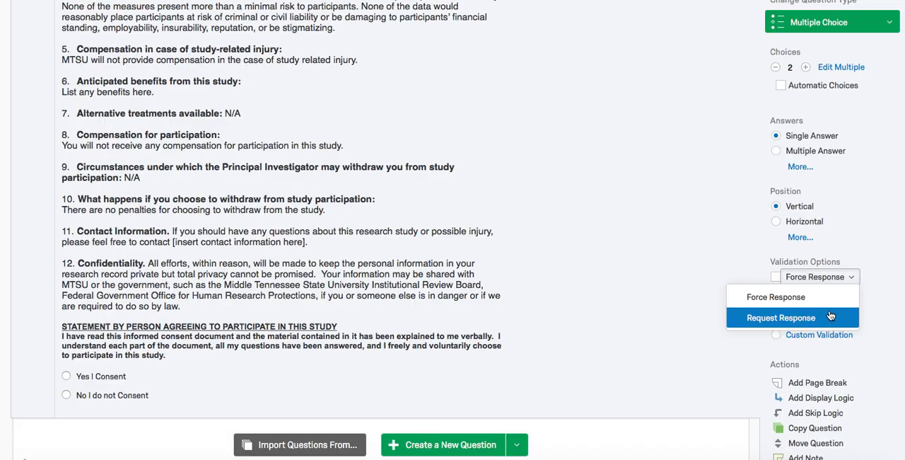
{"action": "left_click", "coordinate": [775, 296]}
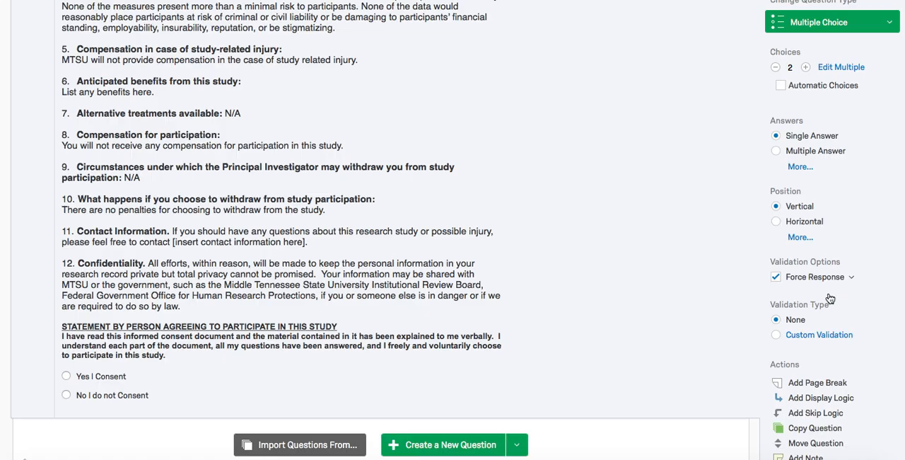
{"action": "scroll", "scroll_direction": "down", "scroll_amount": 3}
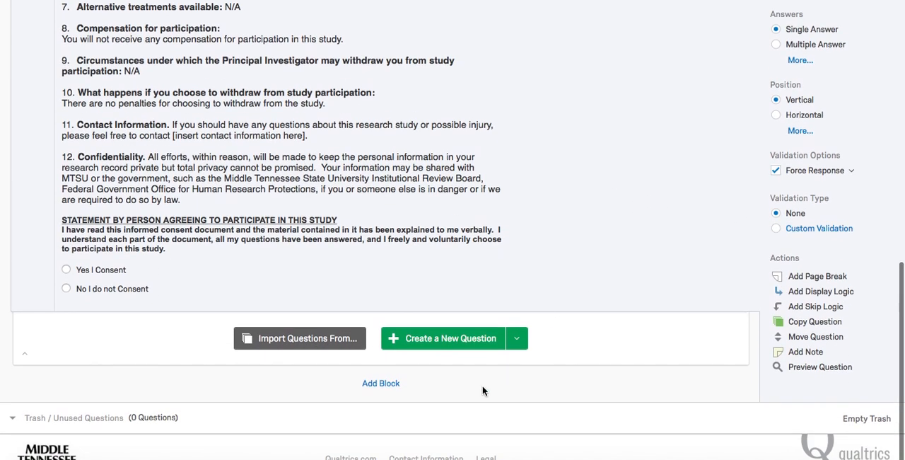
{"action": "mouse_move", "coordinate": [381, 382]}
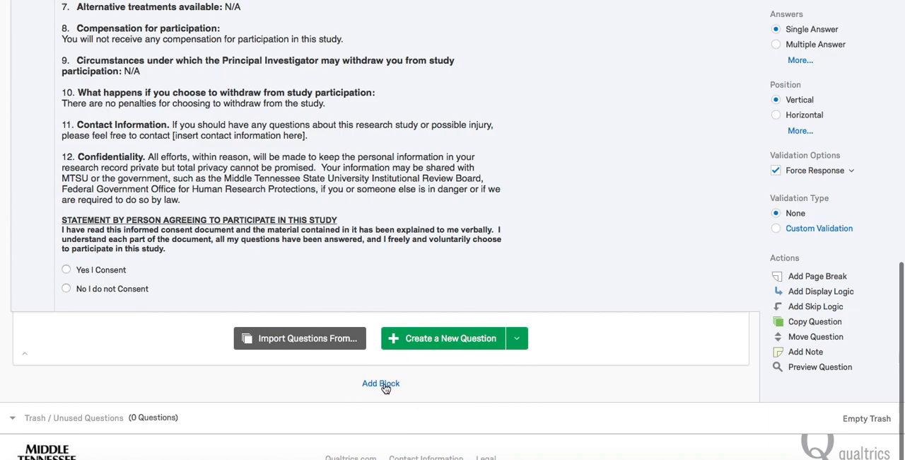
Add Block 1 below the consent block and show its question-type menu.
{"action": "left_click", "coordinate": [381, 383]}
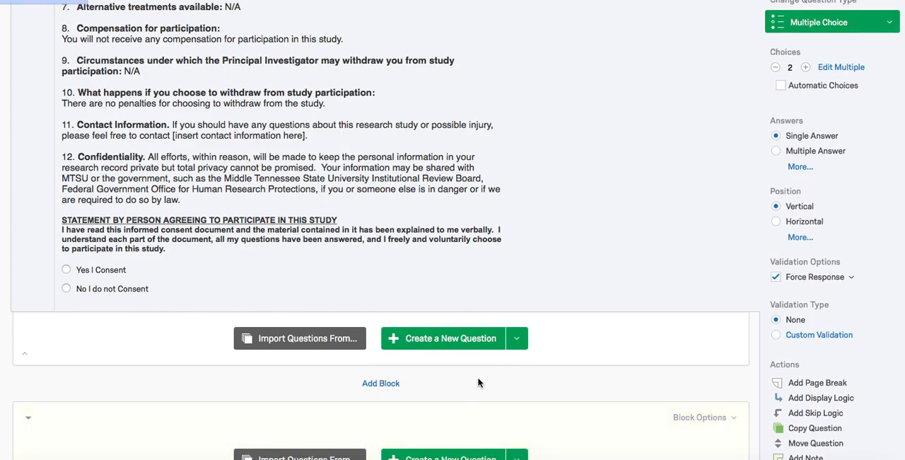
{"action": "left_click", "coordinate": [380, 382]}
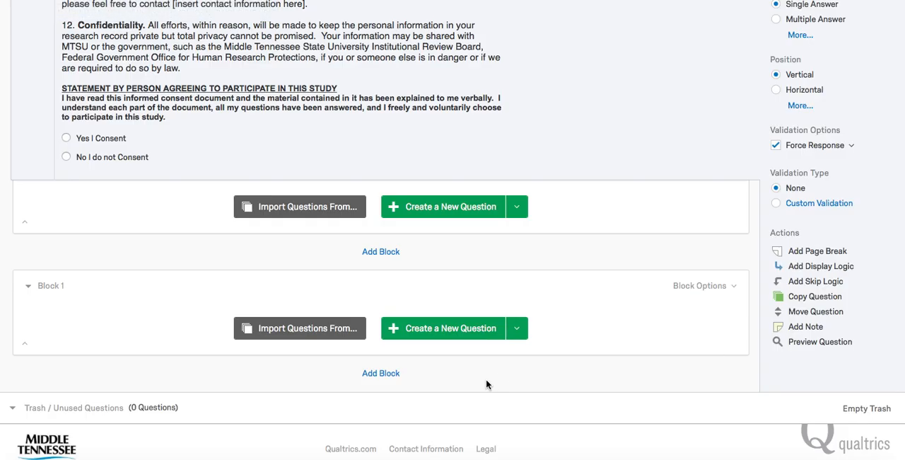
{"action": "left_click", "coordinate": [516, 327]}
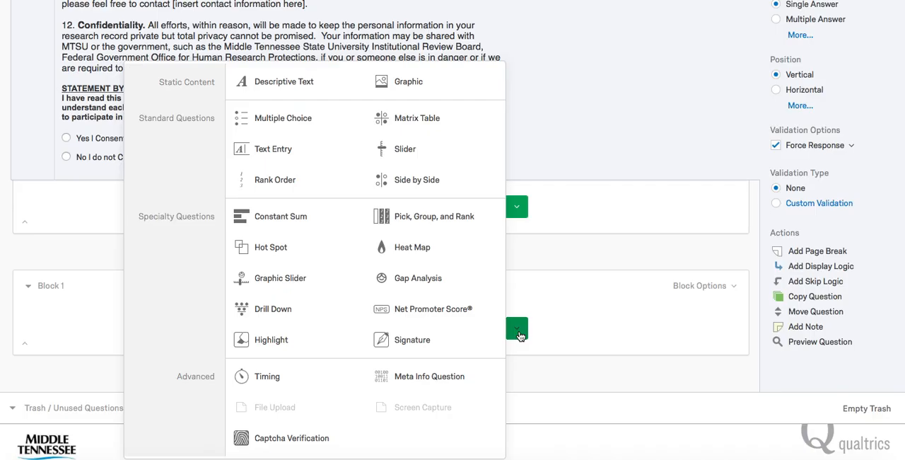
Add multiple-choice question Q2 to Block 1 titled 'What is your ethnicity?'.
{"action": "left_click", "coordinate": [283, 118]}
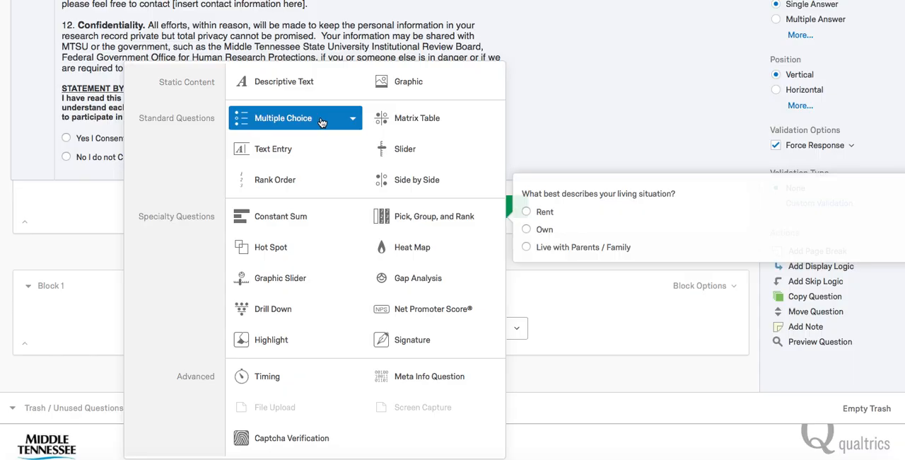
{"action": "left_click", "coordinate": [283, 118]}
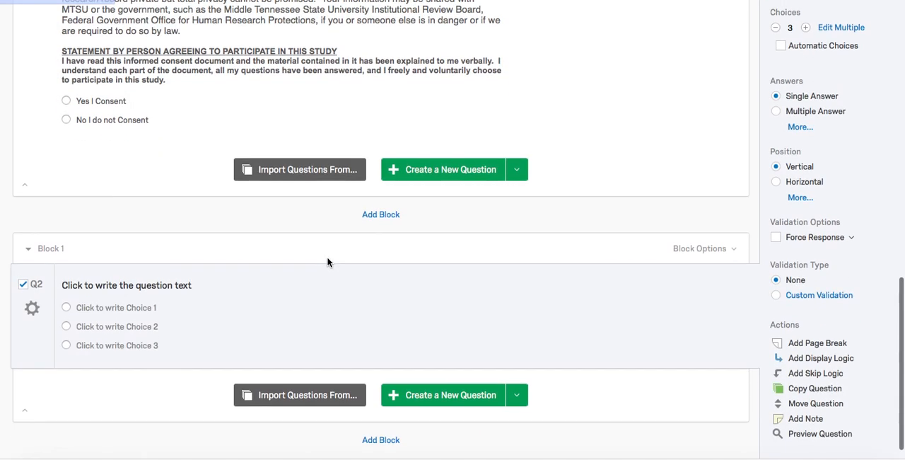
{"action": "scroll", "scroll_direction": "down", "scroll_amount": 3}
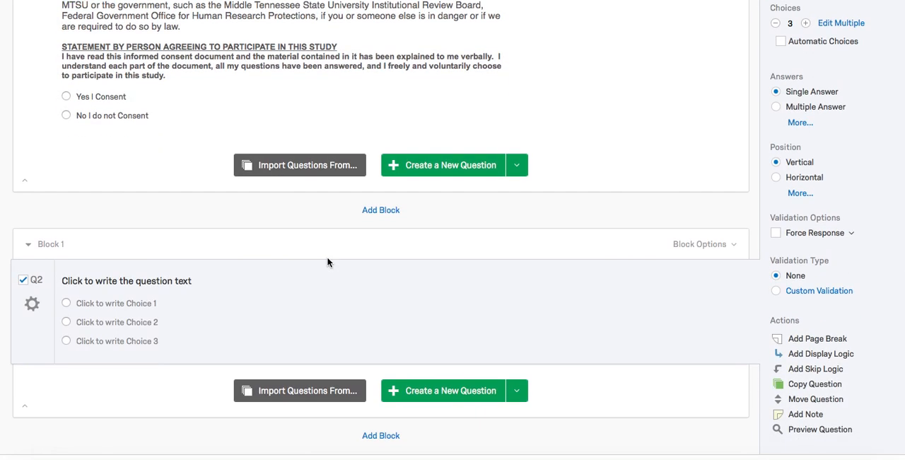
{"action": "left_click", "coordinate": [126, 281]}
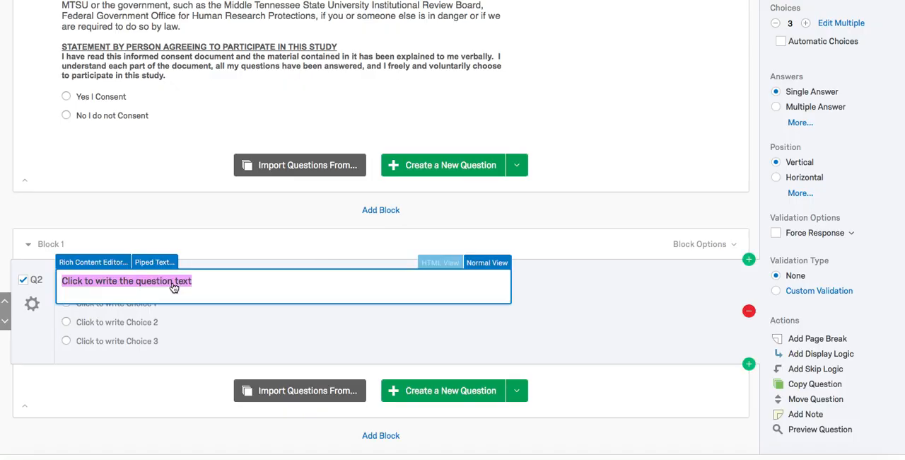
{"action": "type", "text": "What is your ethnicity?"}
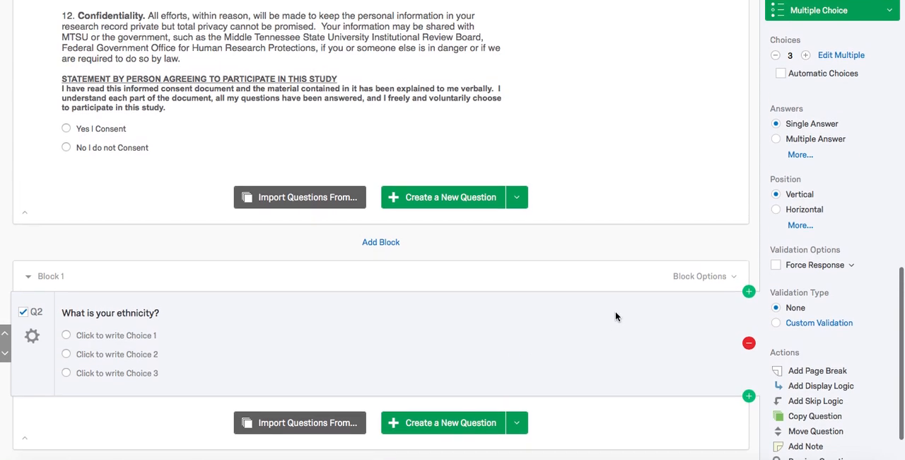
{"action": "scroll", "scroll_direction": "down", "scroll_amount": 3}
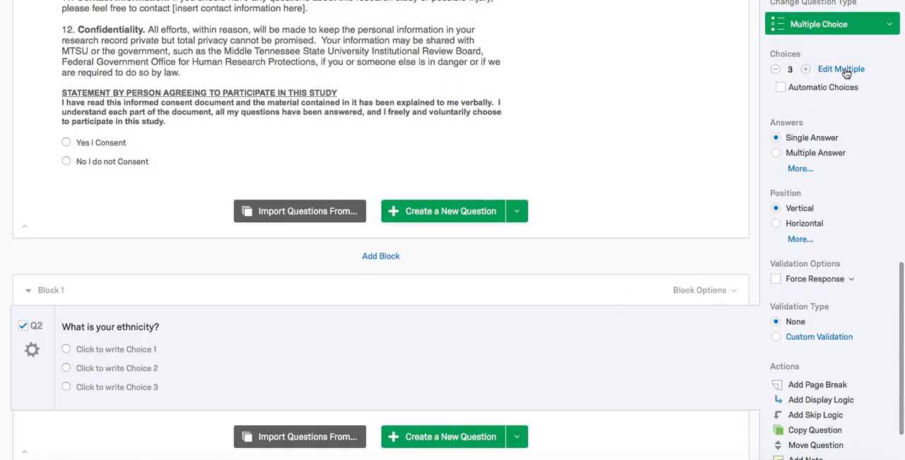
Use Edit Multiple to list six ethnicity choices, White through Asian/Pacific Islander to Other.
{"action": "left_click", "coordinate": [841, 68]}
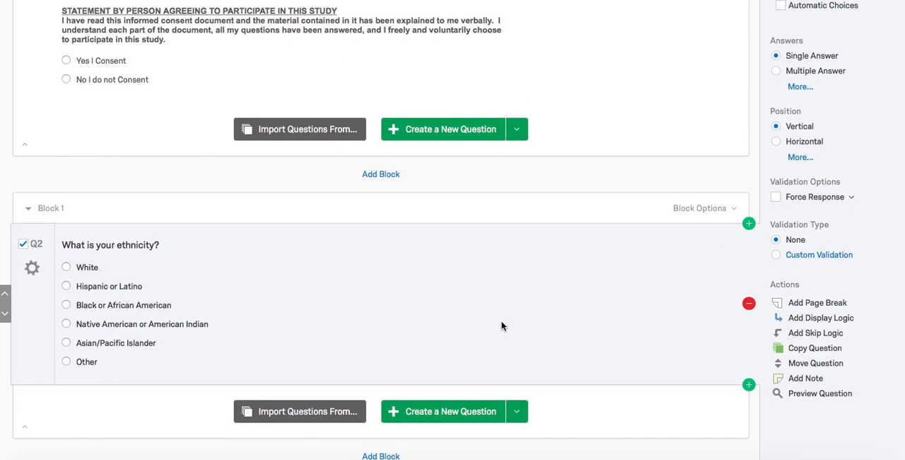
{"action": "scroll", "scroll_direction": "down", "scroll_amount": 3}
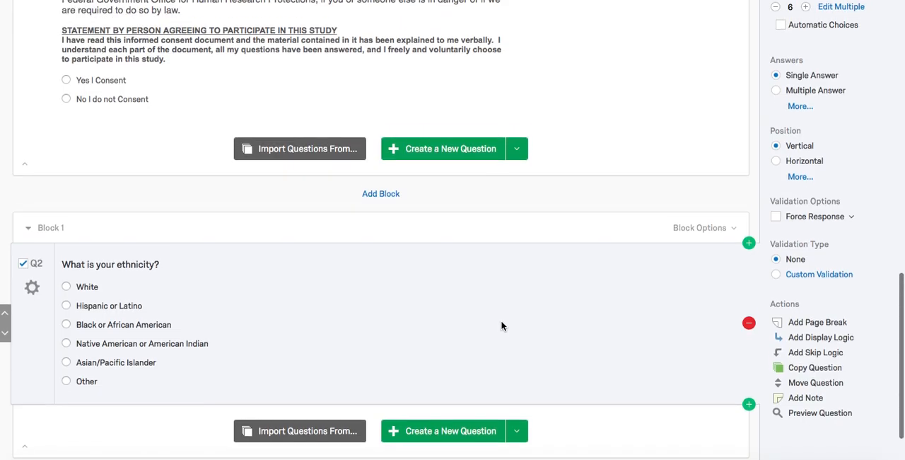
{"action": "scroll", "scroll_direction": "down", "scroll_amount": 3}
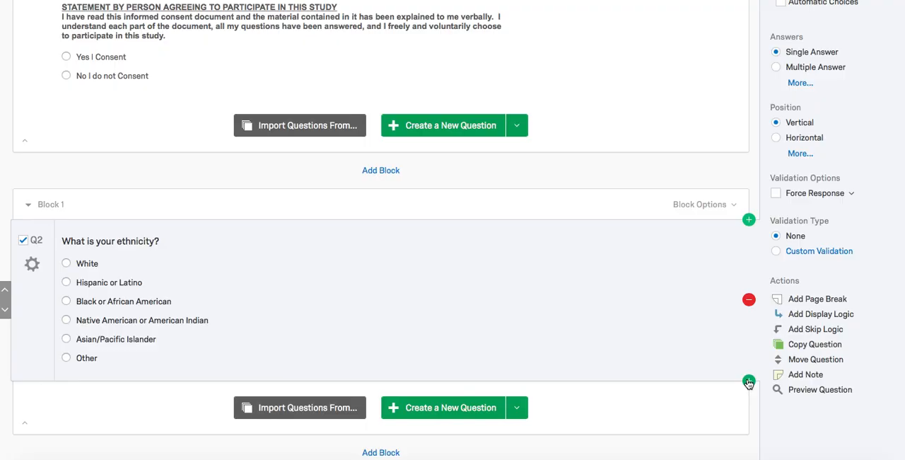
Add Q3 below Q2 as a single-line Text Entry question 'What is your age?'.
{"action": "left_click", "coordinate": [748, 386]}
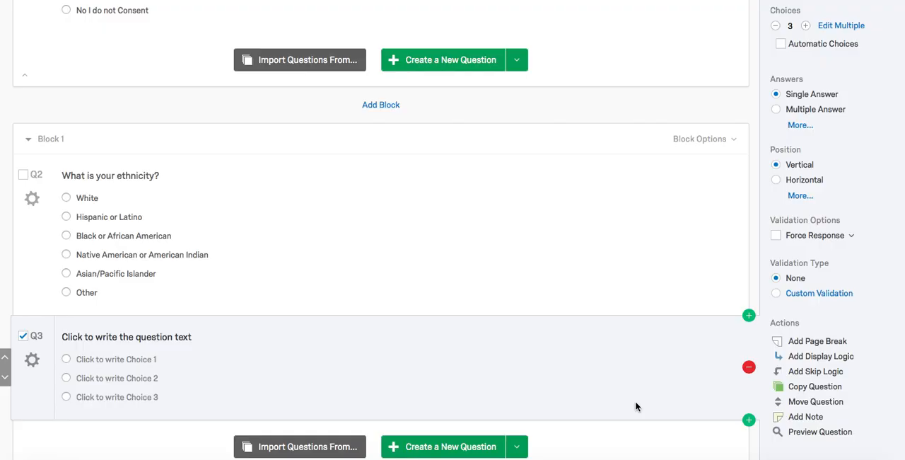
{"action": "scroll", "scroll_direction": "down", "scroll_amount": 3}
{"action": "type", "text": "What is your age?"}
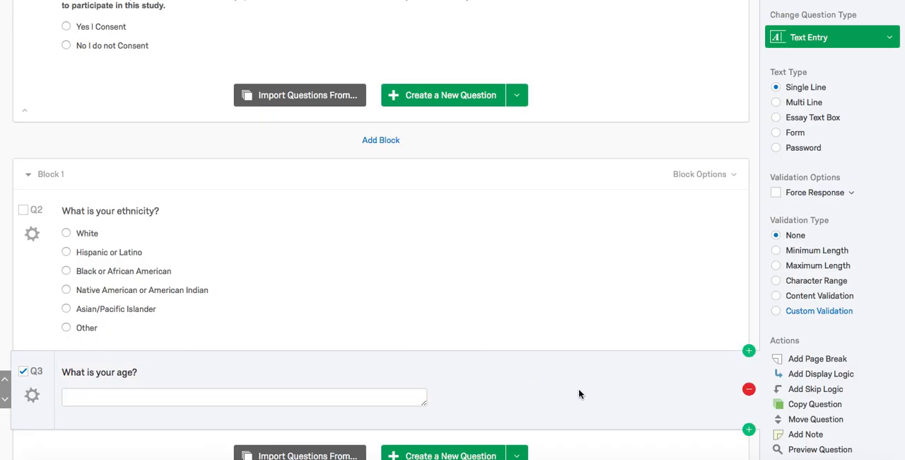
{"action": "left_click", "coordinate": [244, 396]}
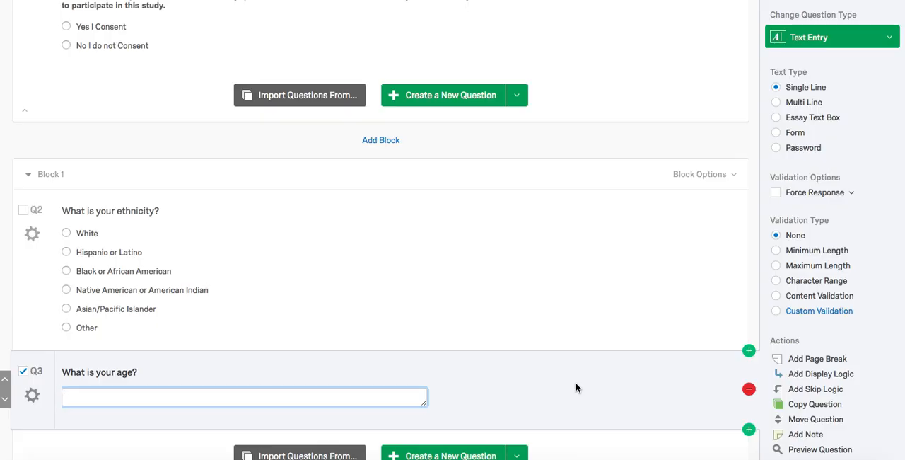
{"action": "mouse_move", "coordinate": [592, 390]}
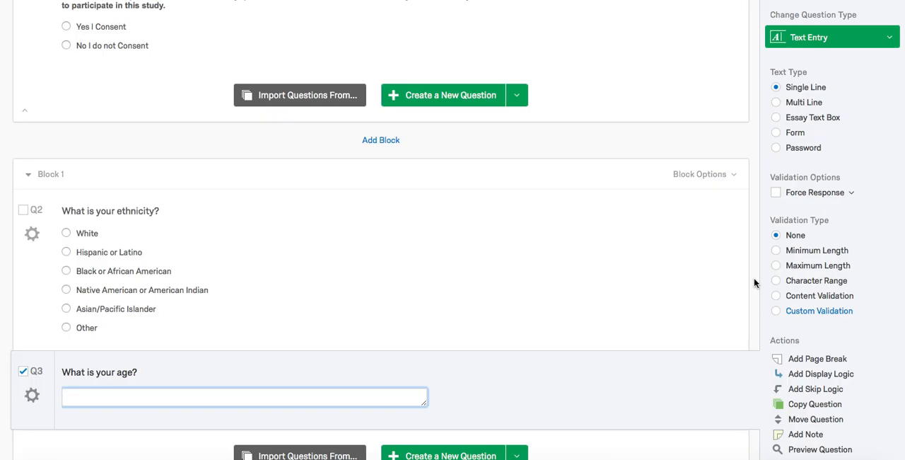
Restrict Q3 to Number content with a minimum allowed value of 2.
{"action": "left_click", "coordinate": [775, 296]}
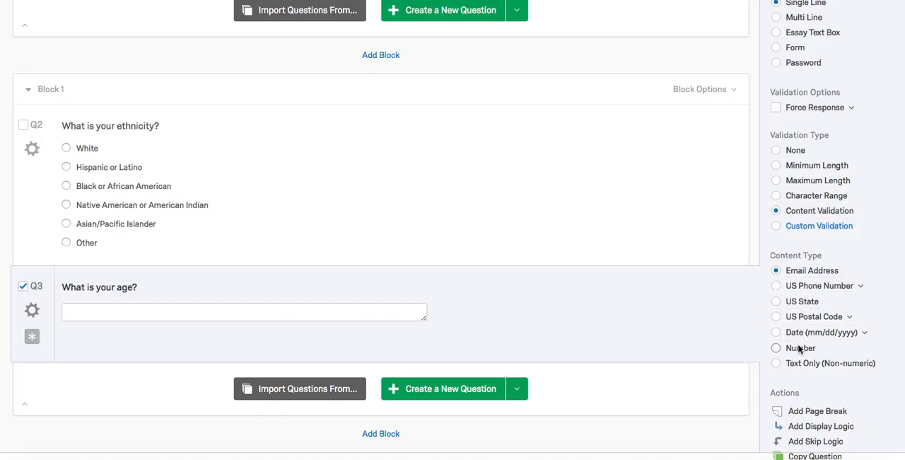
{"action": "left_click", "coordinate": [775, 348]}
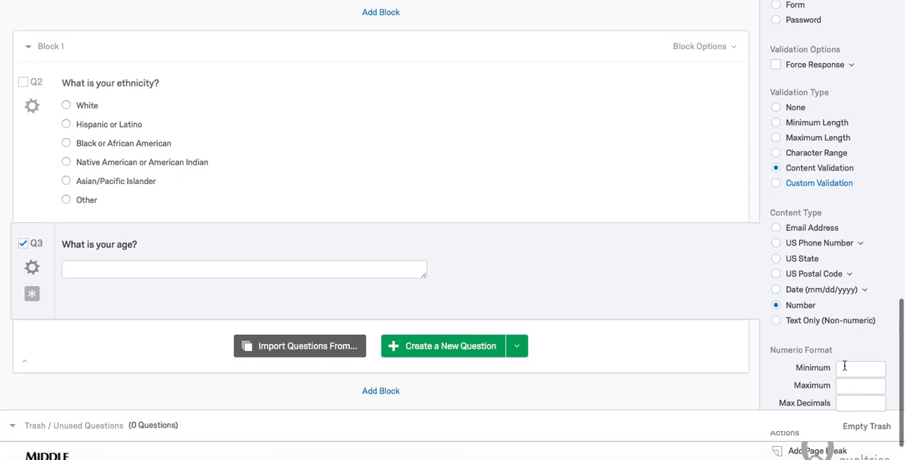
{"action": "left_click", "coordinate": [861, 367]}
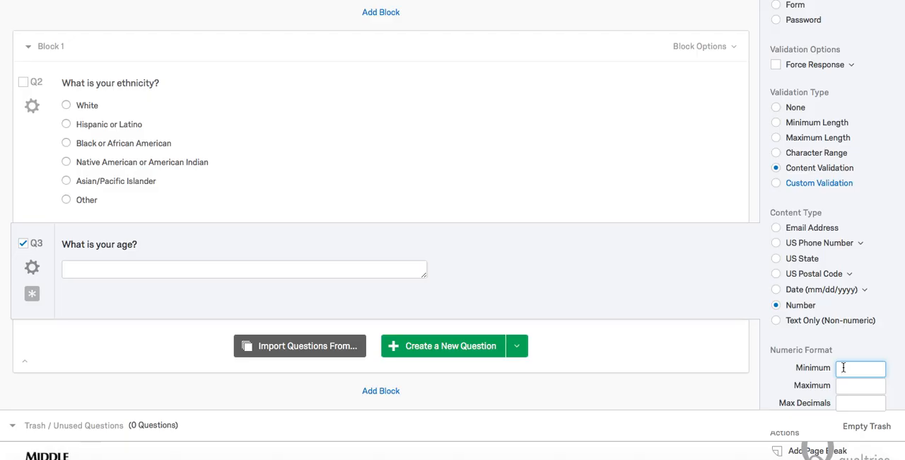
{"action": "type", "text": "2"}
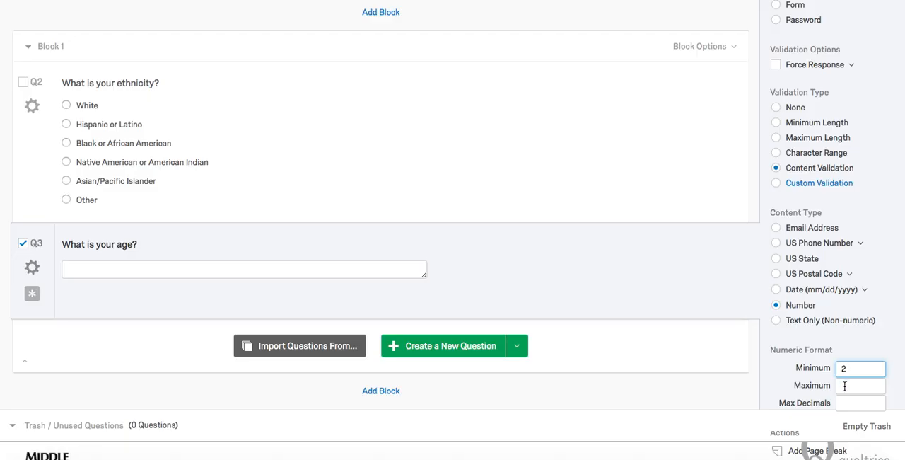
{"action": "left_click", "coordinate": [860, 384]}
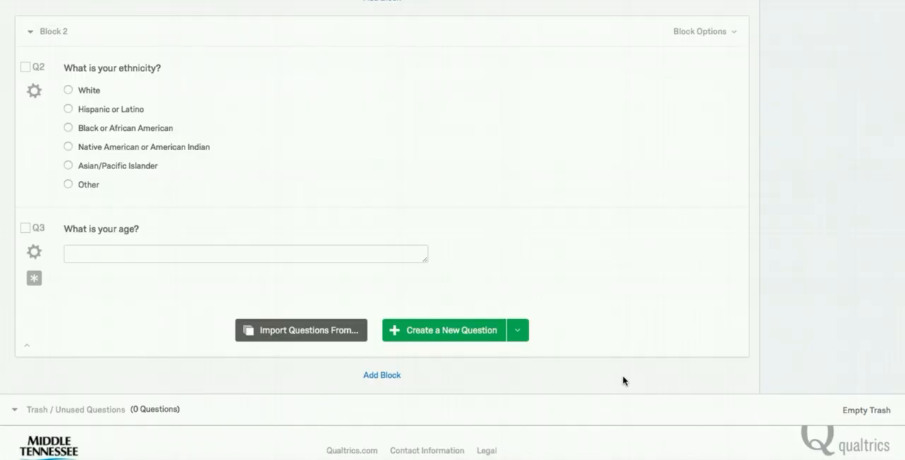
Add a third block whose first question, Q4, is the personality questions intro text.
{"action": "left_click", "coordinate": [381, 375]}
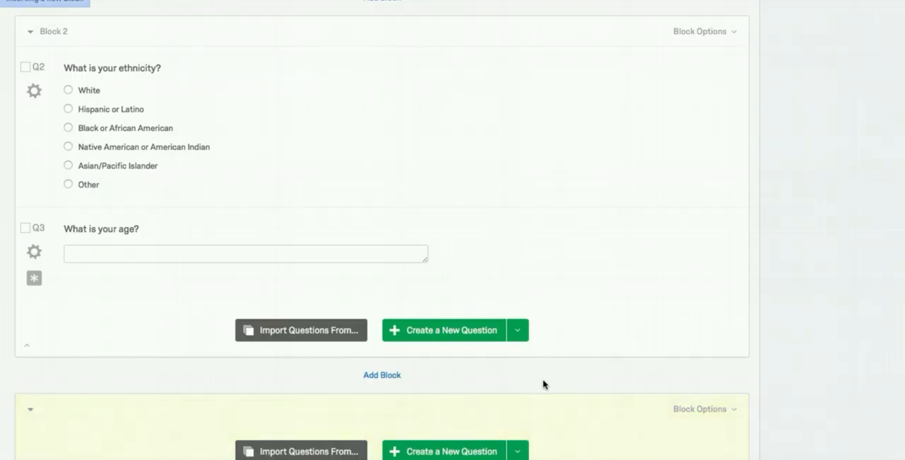
{"action": "left_click", "coordinate": [382, 374]}
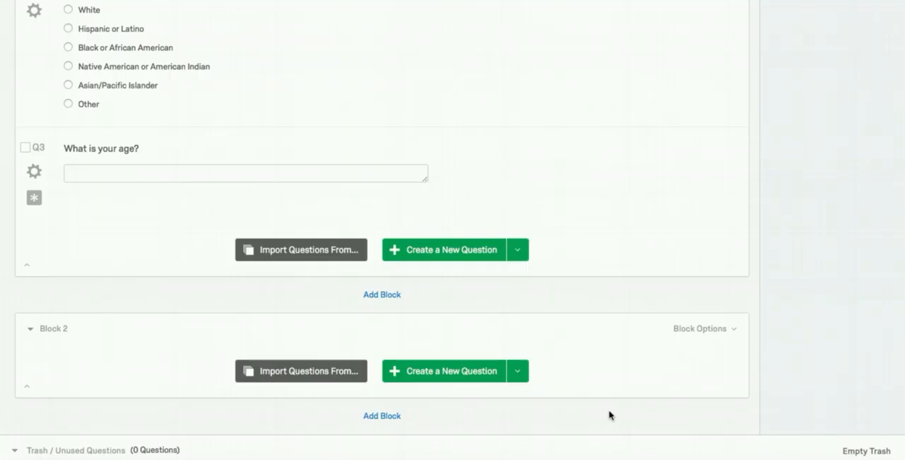
{"action": "left_click", "coordinate": [517, 371]}
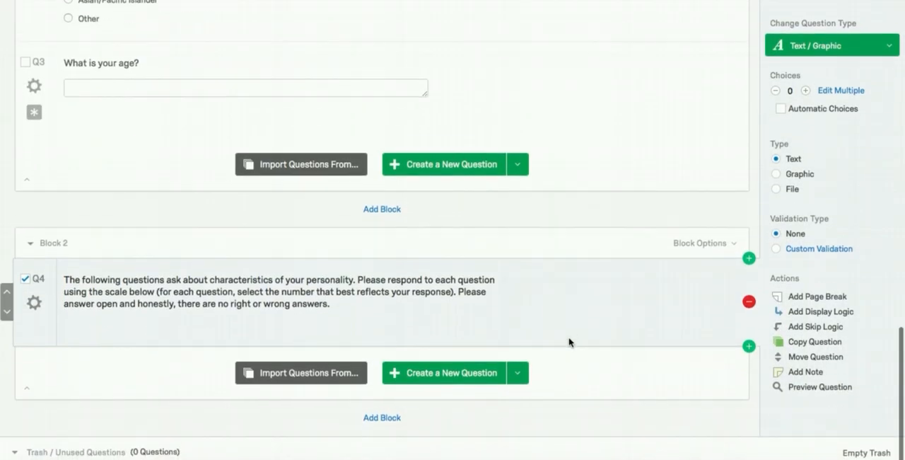
{"action": "scroll", "scroll_direction": "down", "scroll_amount": 3}
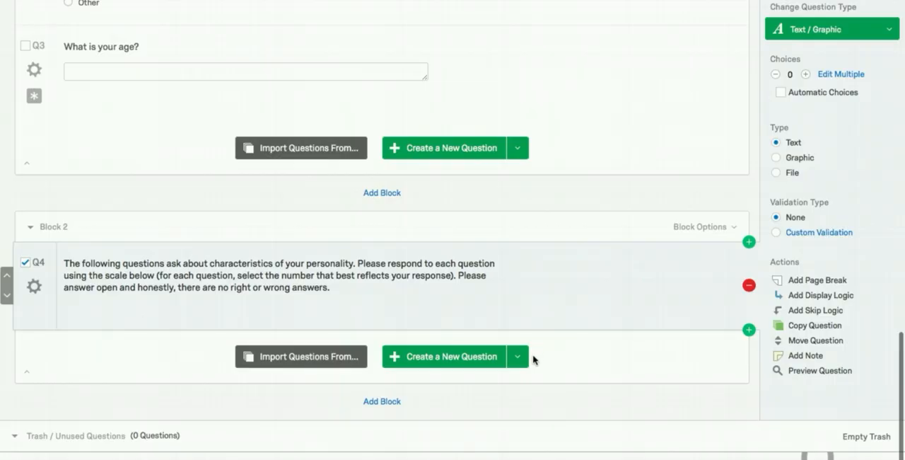
Make Q5 a matrix table worded 'How well do the following statements describe your personality?'.
{"action": "left_click", "coordinate": [517, 356]}
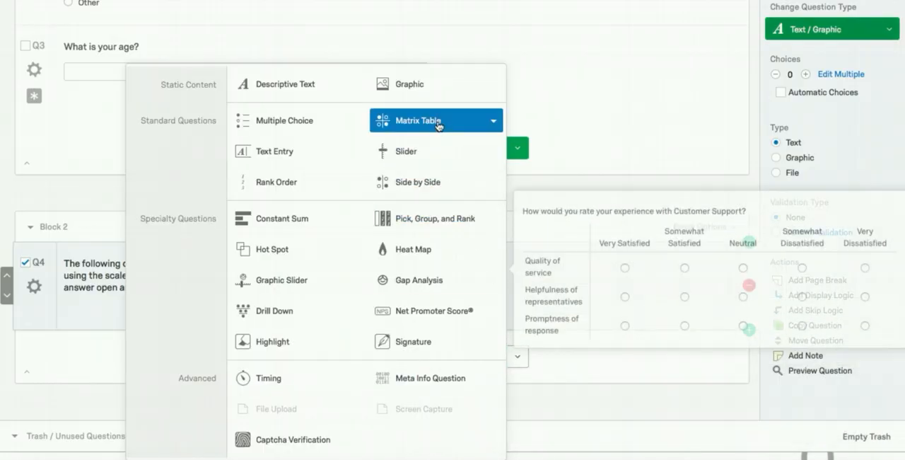
{"action": "left_click", "coordinate": [419, 120]}
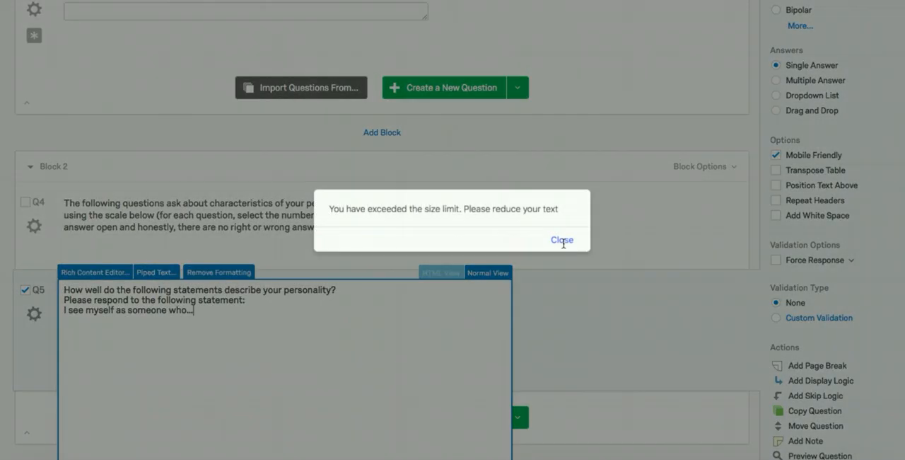
{"action": "left_click", "coordinate": [561, 240]}
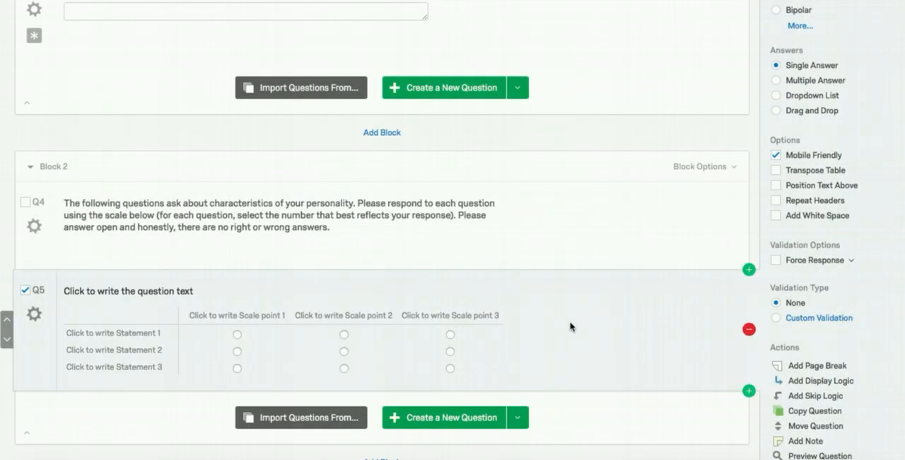
{"action": "left_click", "coordinate": [127, 290]}
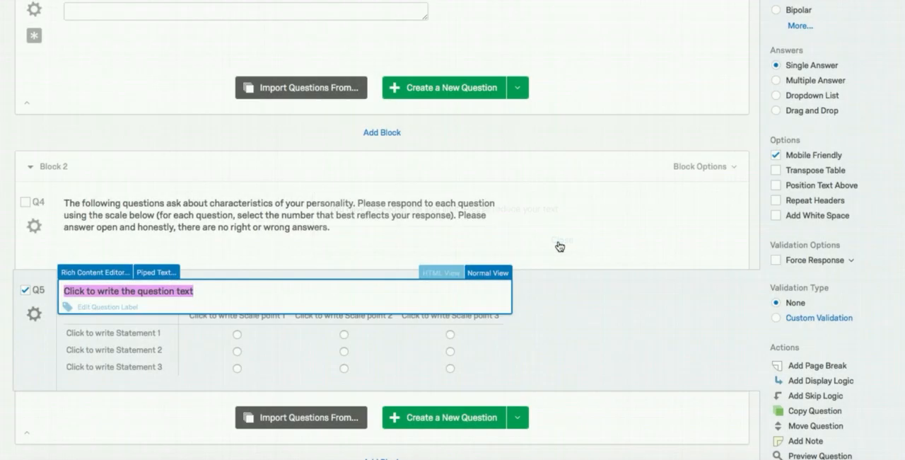
{"action": "type", "text": "How well do the following statements describe your personality?"}
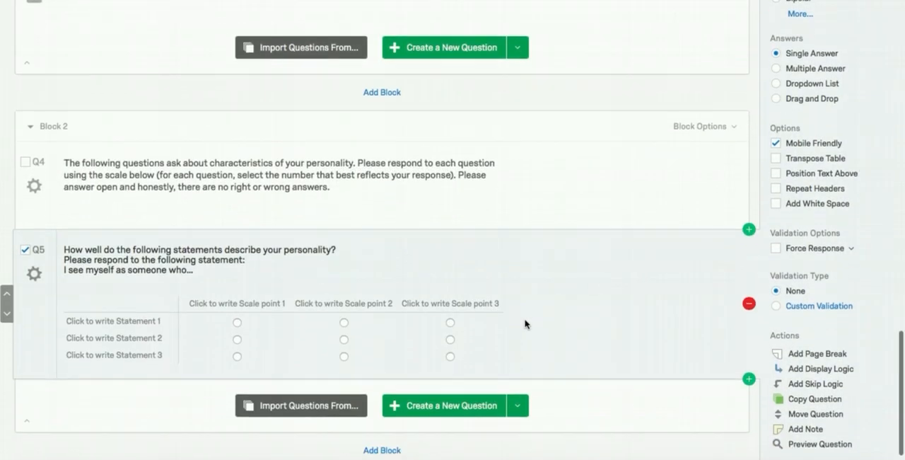
Replace the matrix's placeholder rows with the three personality statements.
{"action": "left_click", "coordinate": [113, 320]}
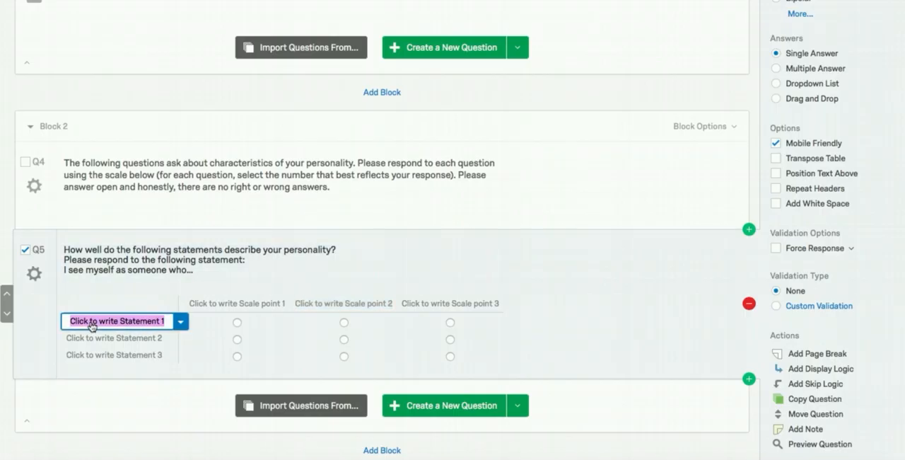
{"action": "left_click", "coordinate": [115, 320]}
{"action": "type", "text": "...is reser"}
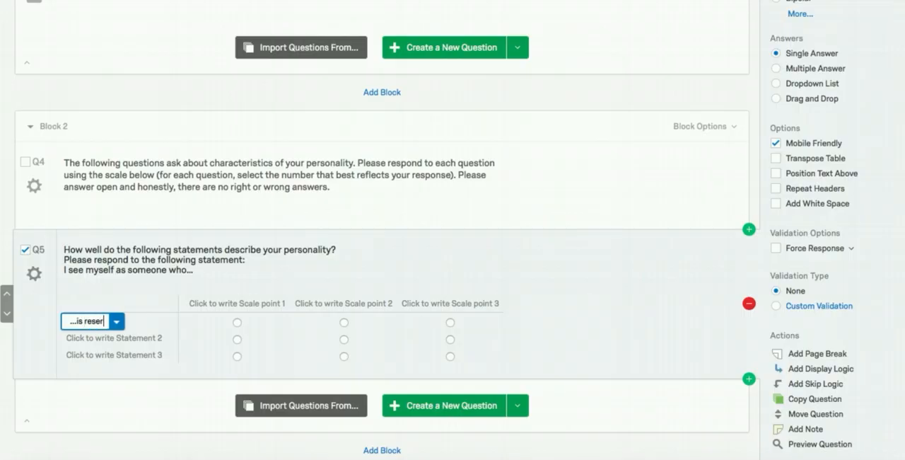
{"action": "left_click", "coordinate": [113, 337]}
{"action": "type", "text": "...generally trusting"}
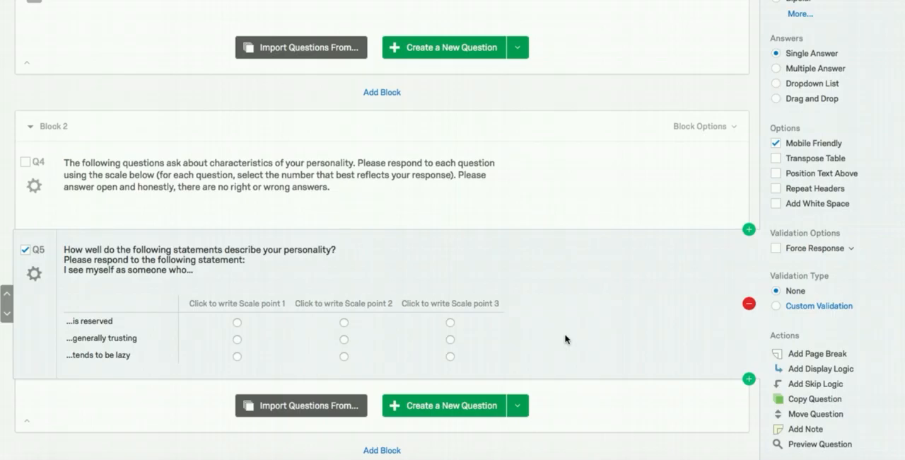
{"action": "scroll", "scroll_direction": "down", "scroll_amount": 3}
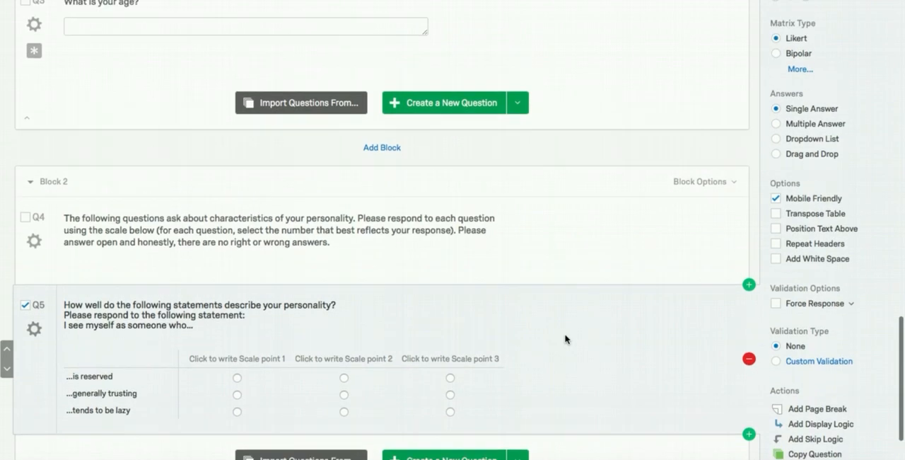
{"action": "scroll", "scroll_direction": "down", "scroll_amount": 3}
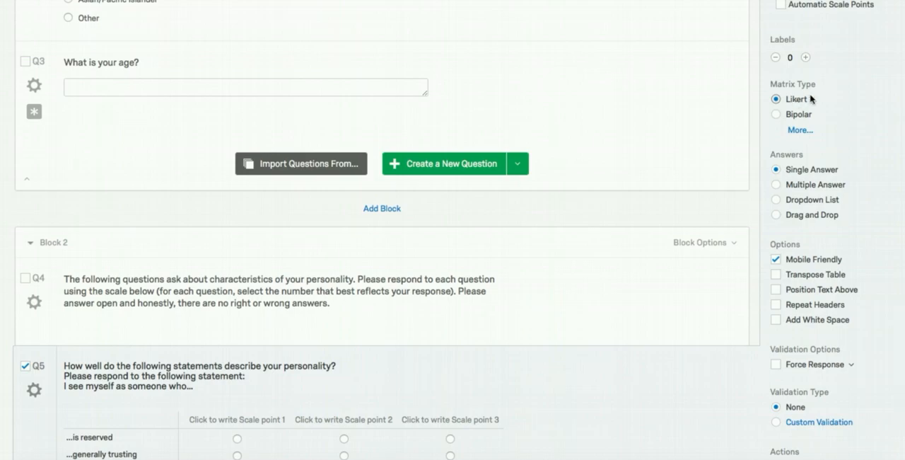
{"action": "scroll", "scroll_direction": "down", "scroll_amount": 3}
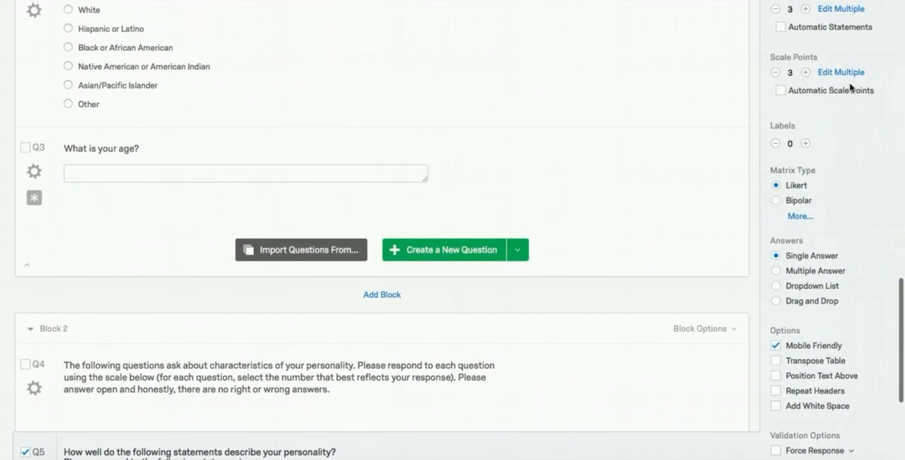
Use five automatic scale points labelled Strongly disagree to Strongly agree.
{"action": "left_click", "coordinate": [780, 89]}
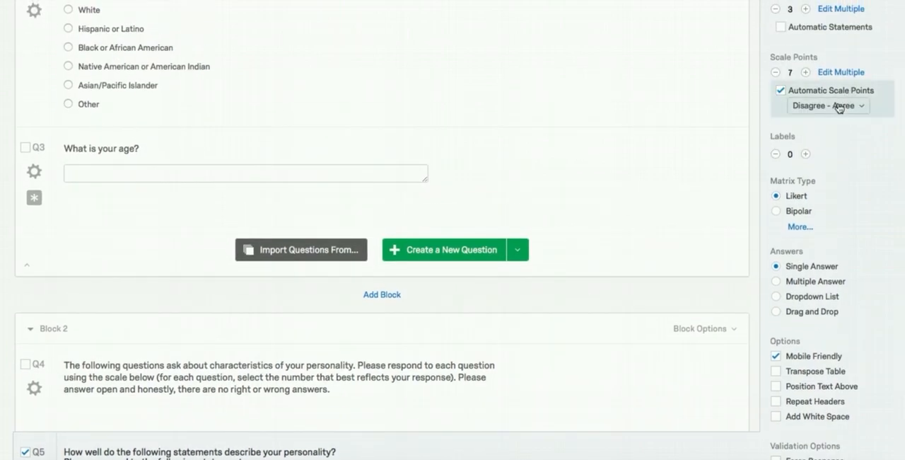
{"action": "left_click", "coordinate": [827, 104]}
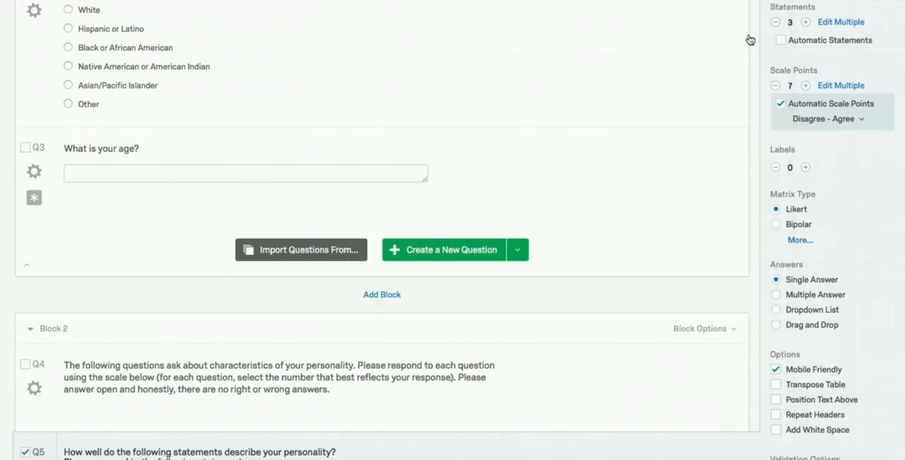
{"action": "scroll", "scroll_direction": "down", "scroll_amount": 3}
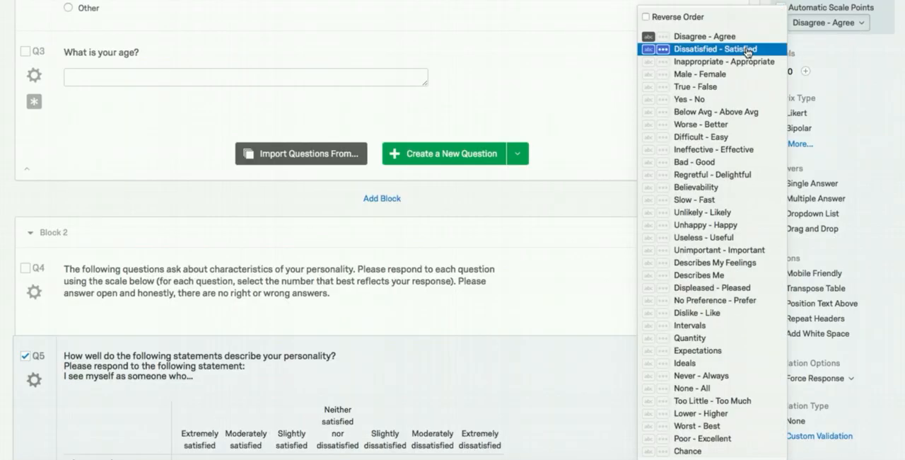
{"action": "left_click", "coordinate": [705, 36]}
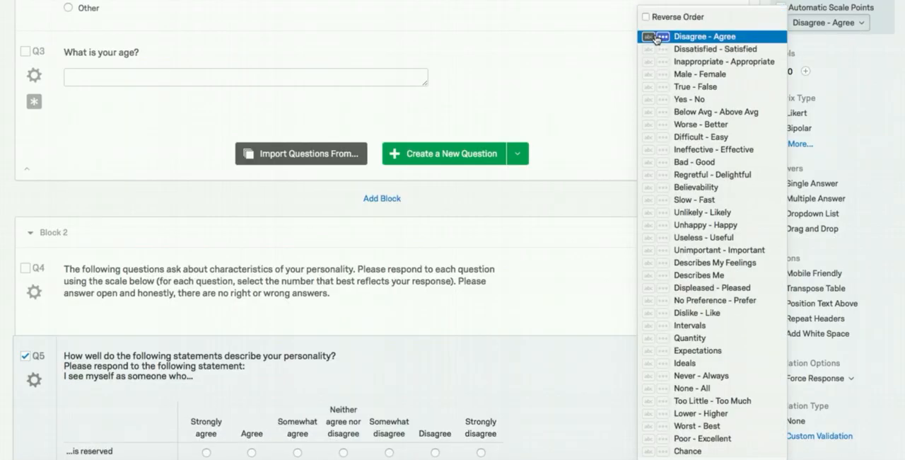
{"action": "left_click", "coordinate": [646, 16]}
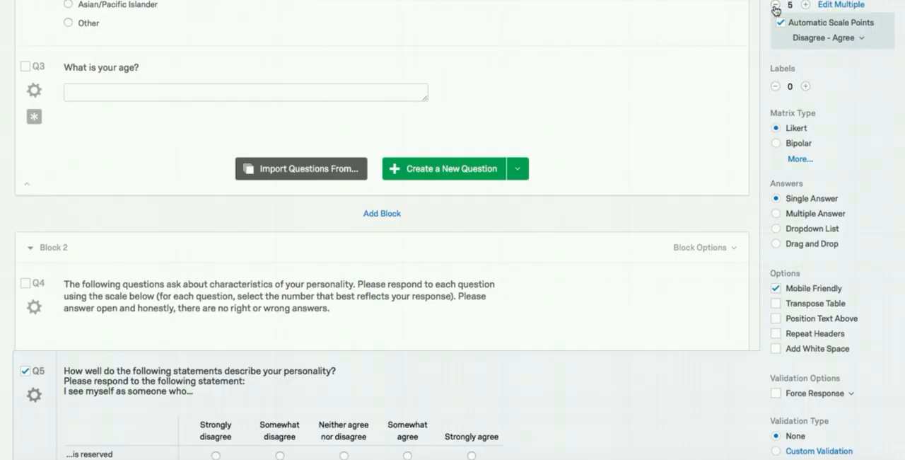
{"action": "scroll", "scroll_direction": "down", "scroll_amount": 3}
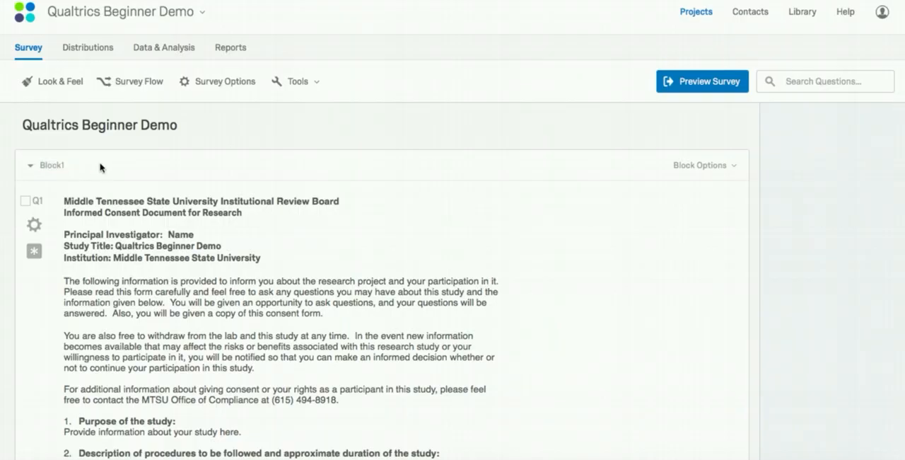
Name the blocks Consent and Demographics and tag the ethnicity question ETHNIC.
{"action": "double_click", "coordinate": [56, 165]}
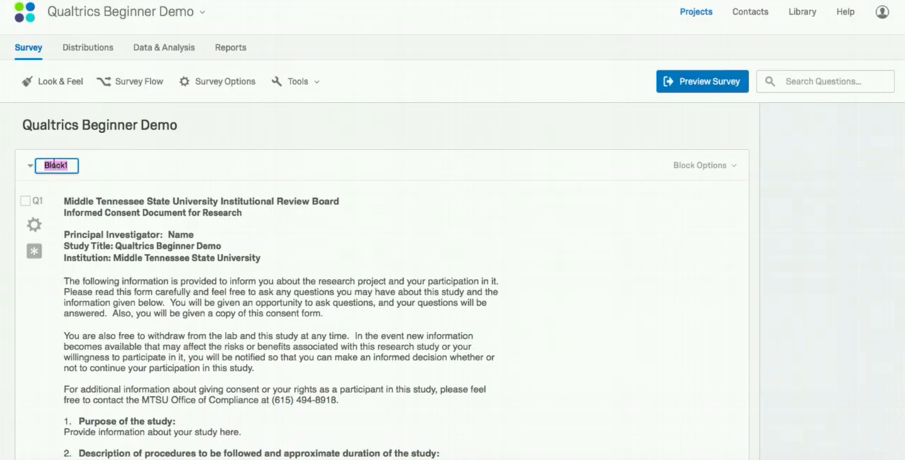
{"action": "type", "text": "Consent"}
{"action": "left_click", "coordinate": [33, 200]}
{"action": "type", "text": "CNSNT"}
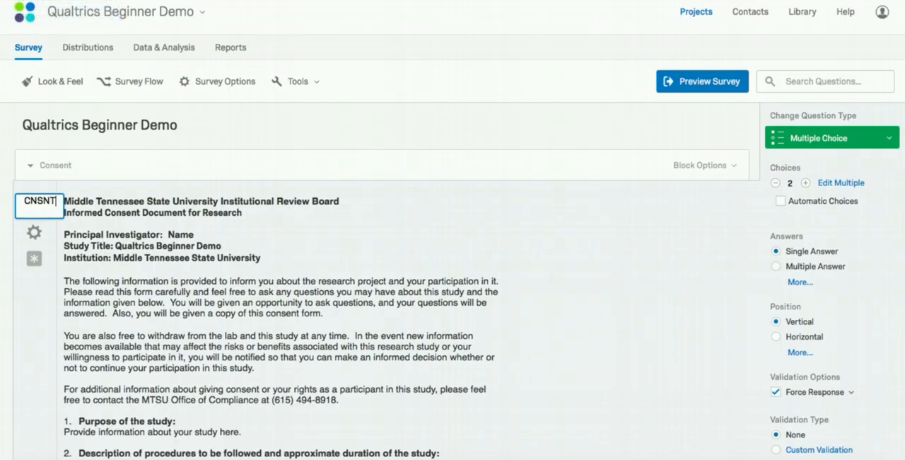
{"action": "scroll", "scroll_direction": "down", "scroll_amount": 3}
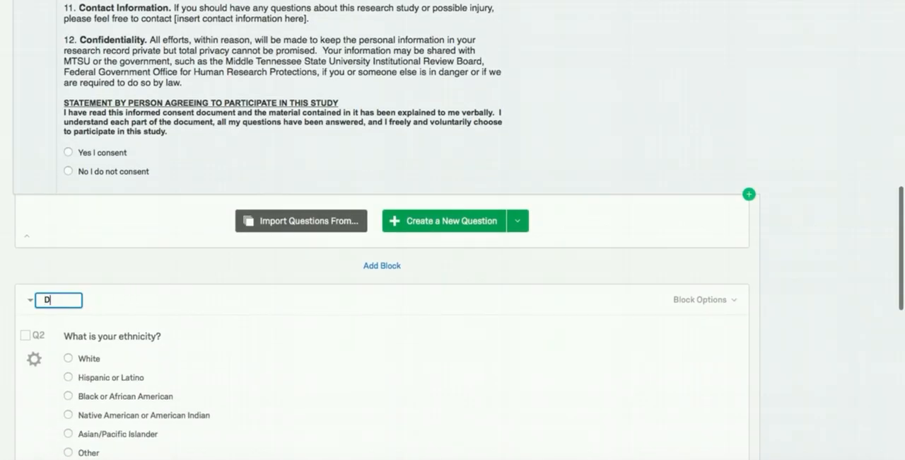
{"action": "type", "text": "Demographics"}
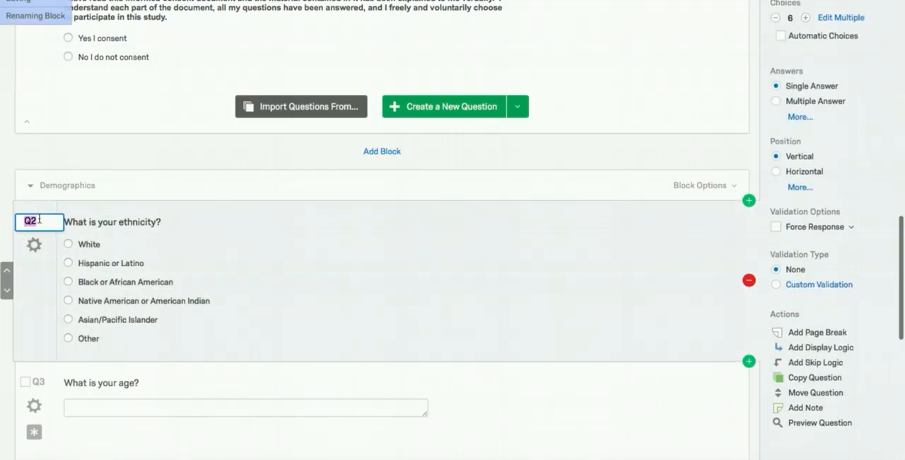
{"action": "type", "text": "ETHNIC"}
{"action": "left_click", "coordinate": [31, 382]}
{"action": "type", "text": "AGE"}
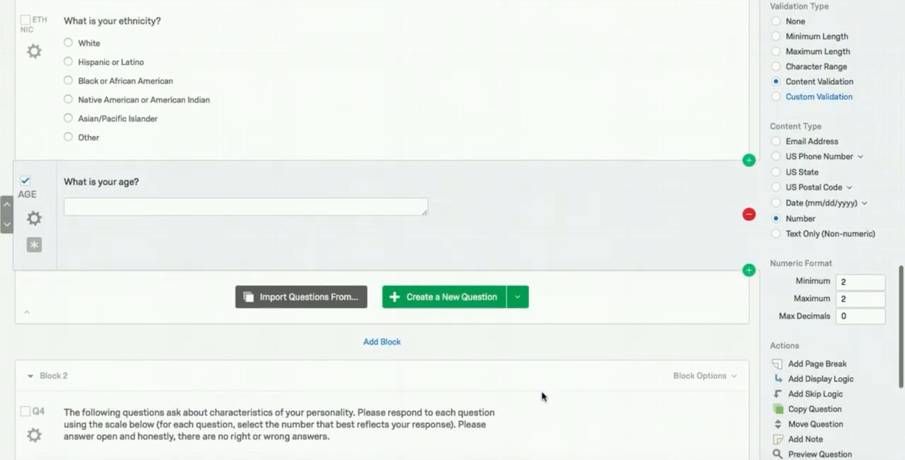
{"action": "scroll", "scroll_direction": "down", "scroll_amount": 3}
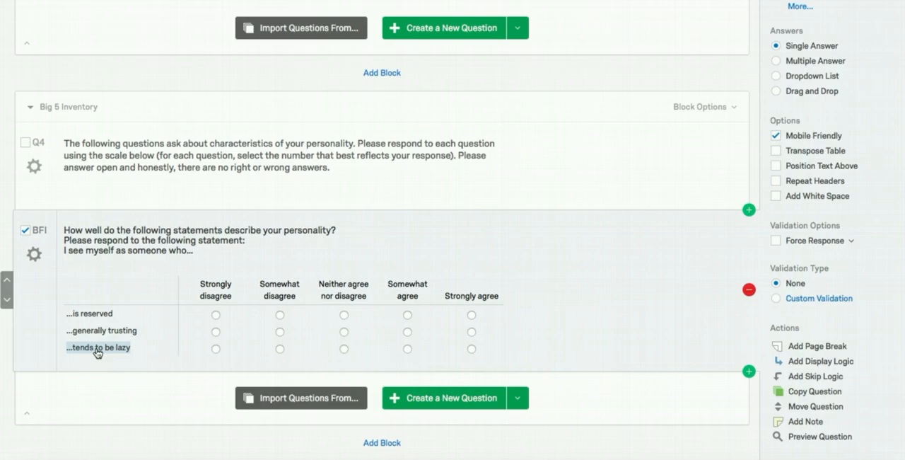
Enable Recode Values on the BFI matrix, coding Strongly disagree to Strongly agree as 1–5.
{"action": "left_click", "coordinate": [33, 254]}
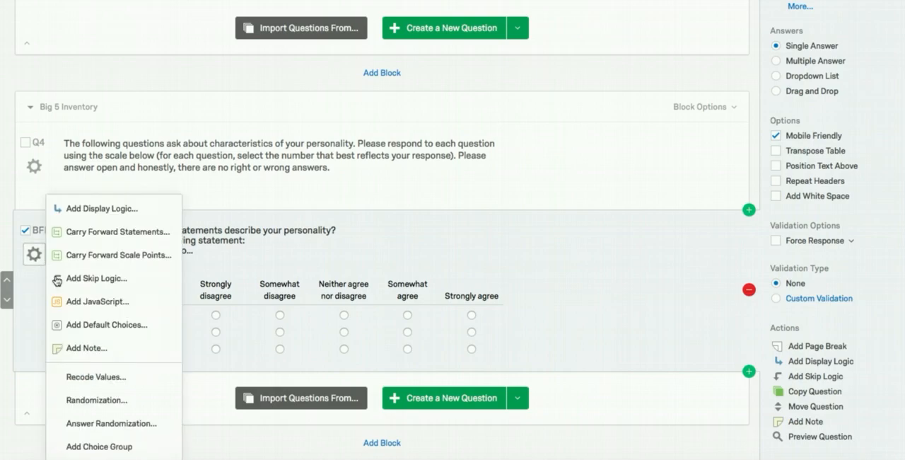
{"action": "left_click", "coordinate": [95, 376]}
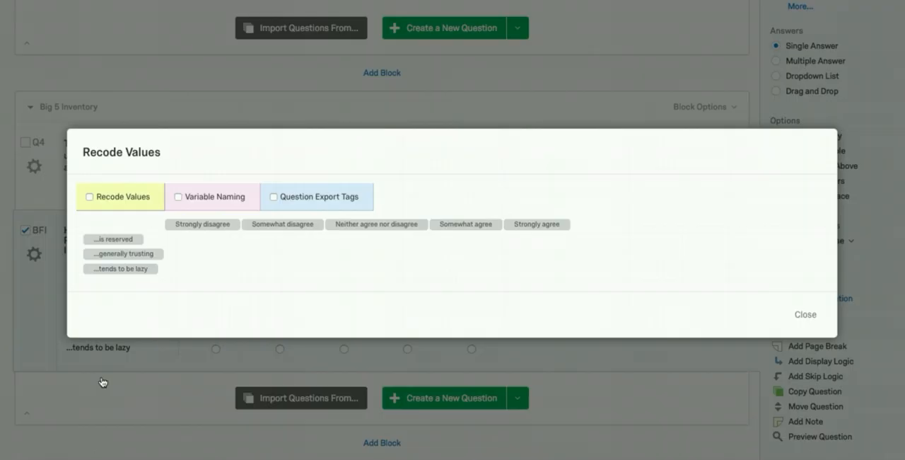
{"action": "mouse_move", "coordinate": [106, 182]}
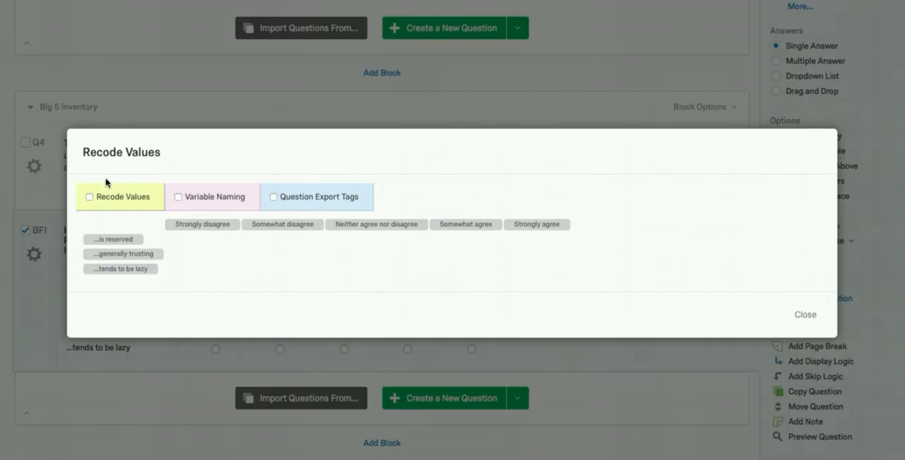
{"action": "left_click", "coordinate": [89, 197]}
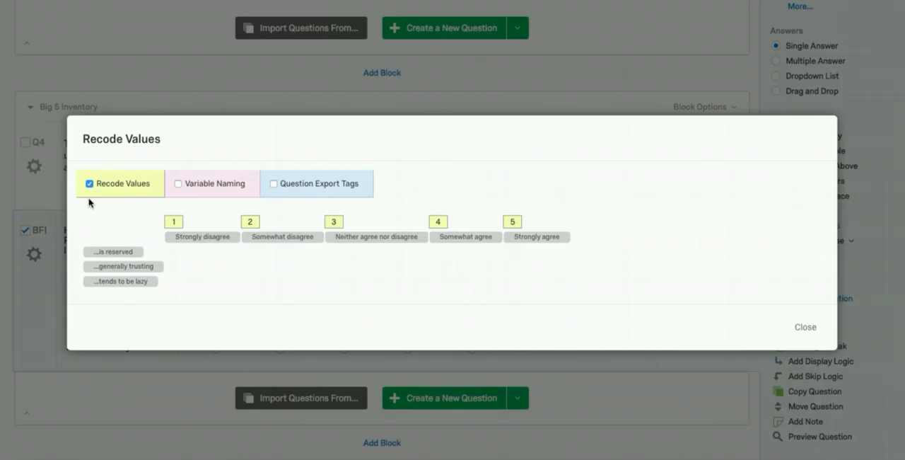
{"action": "mouse_move", "coordinate": [167, 215]}
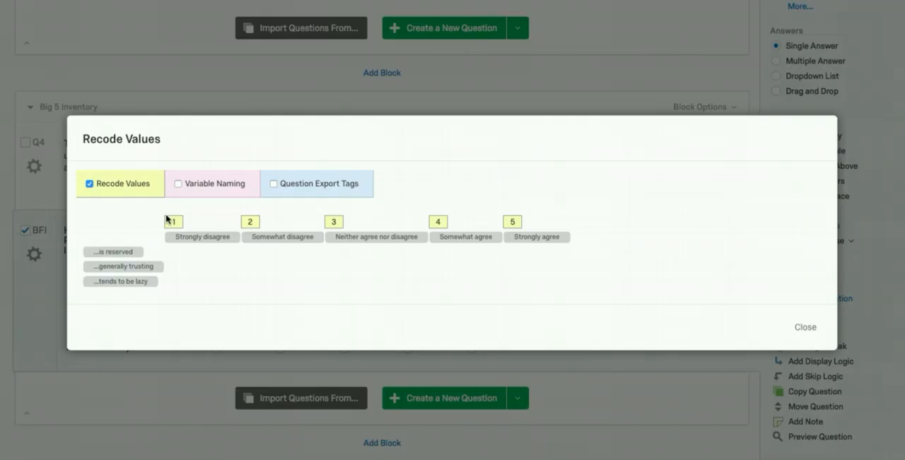
{"action": "mouse_move", "coordinate": [510, 217]}
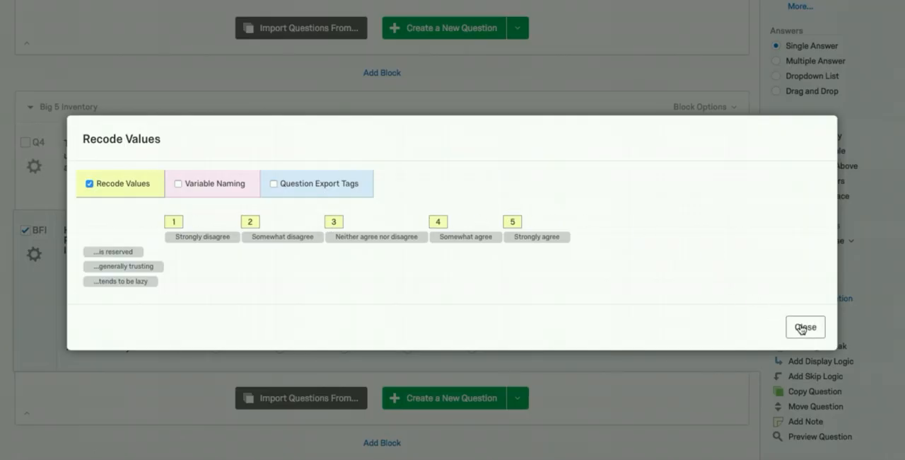
{"action": "left_click", "coordinate": [805, 326]}
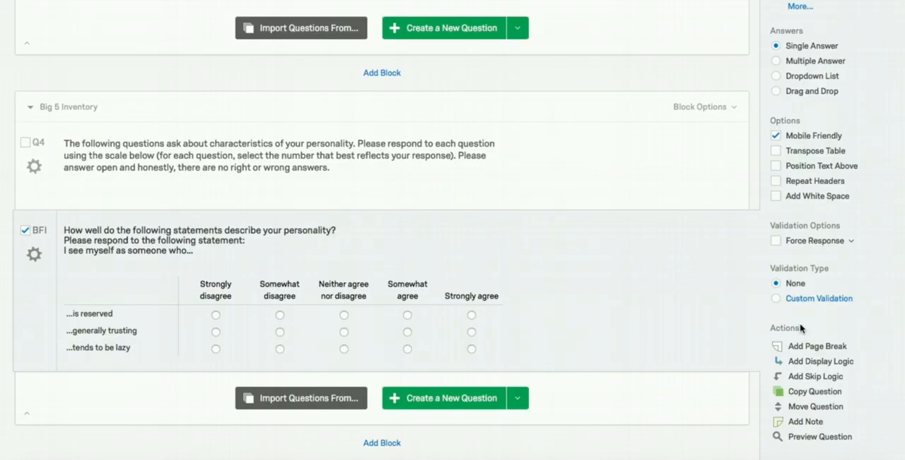
{"action": "mouse_move", "coordinate": [548, 278]}
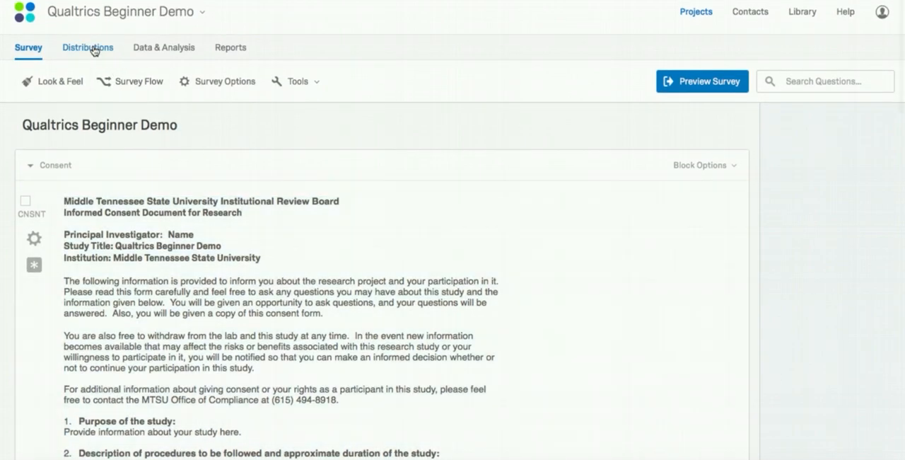
Review the email invitation composer under Distributions and its contact choices, then cancel without sending.
{"action": "left_click", "coordinate": [87, 47]}
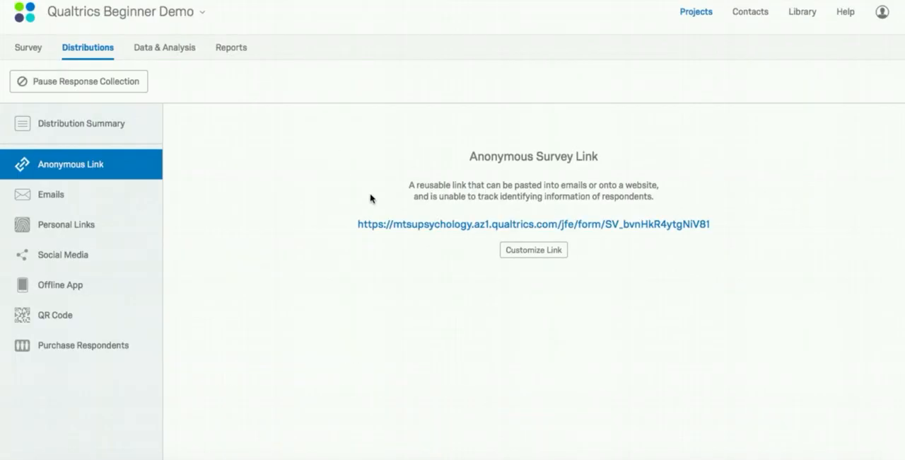
{"action": "mouse_move", "coordinate": [51, 195]}
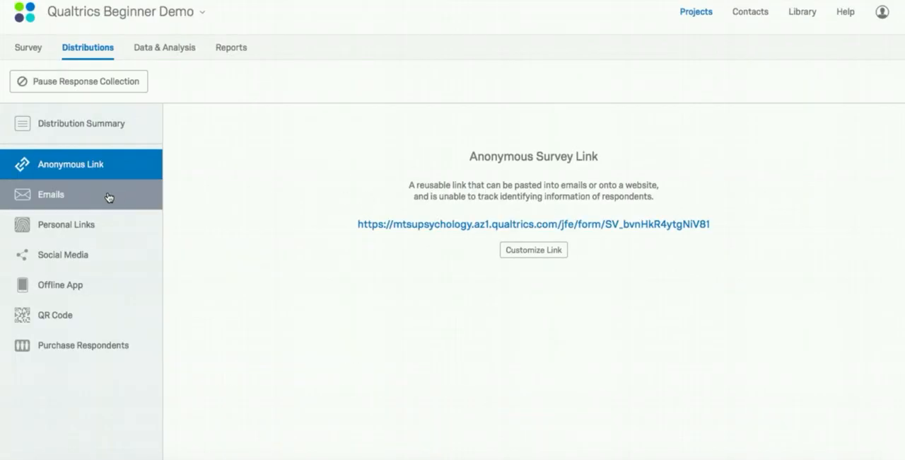
{"action": "left_click", "coordinate": [51, 193]}
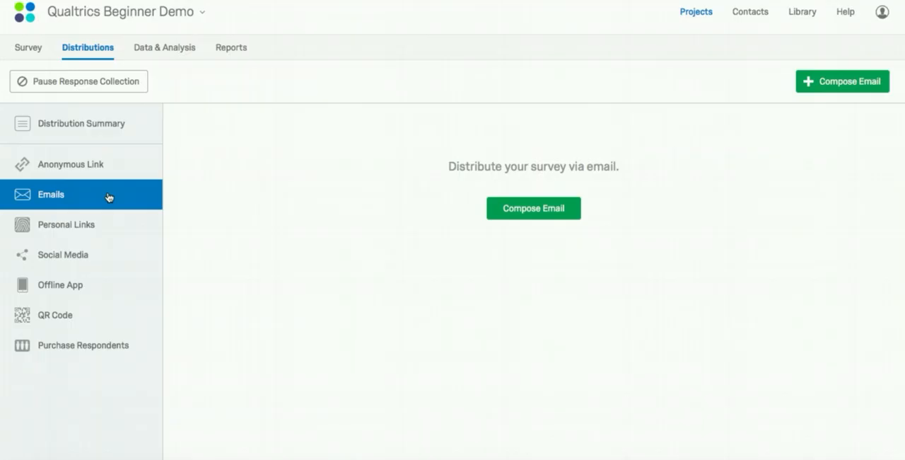
{"action": "left_click", "coordinate": [533, 208]}
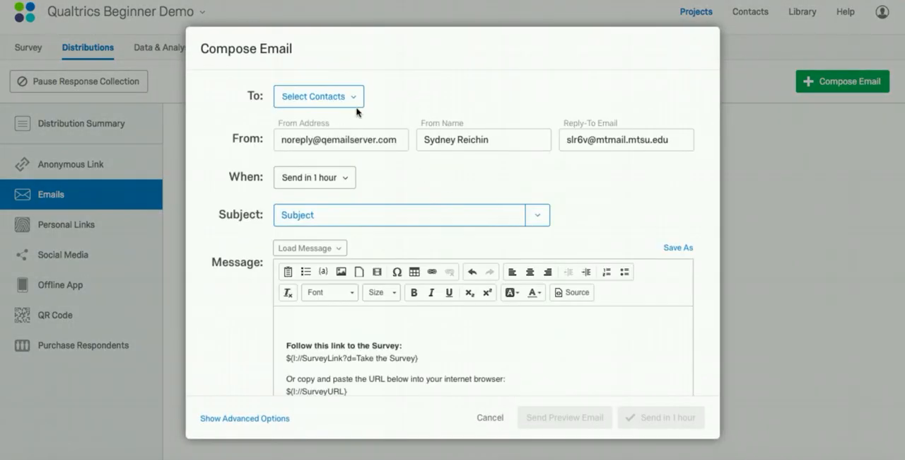
{"action": "left_click", "coordinate": [318, 95]}
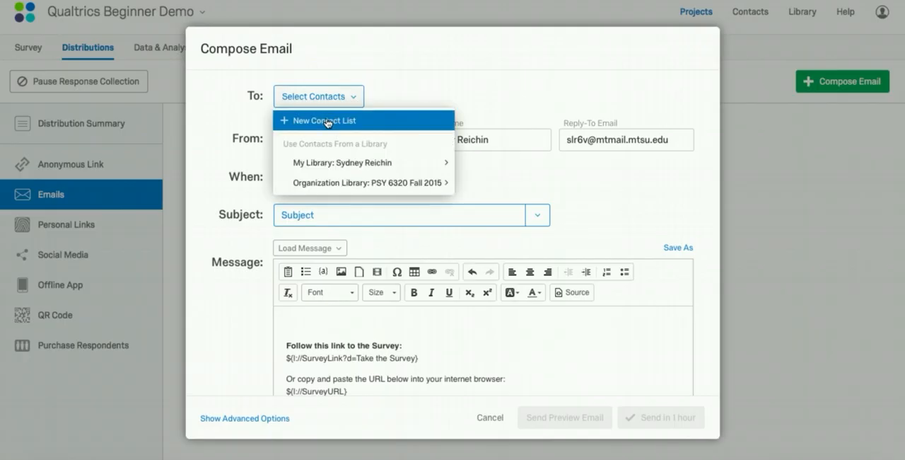
{"action": "left_click", "coordinate": [328, 120]}
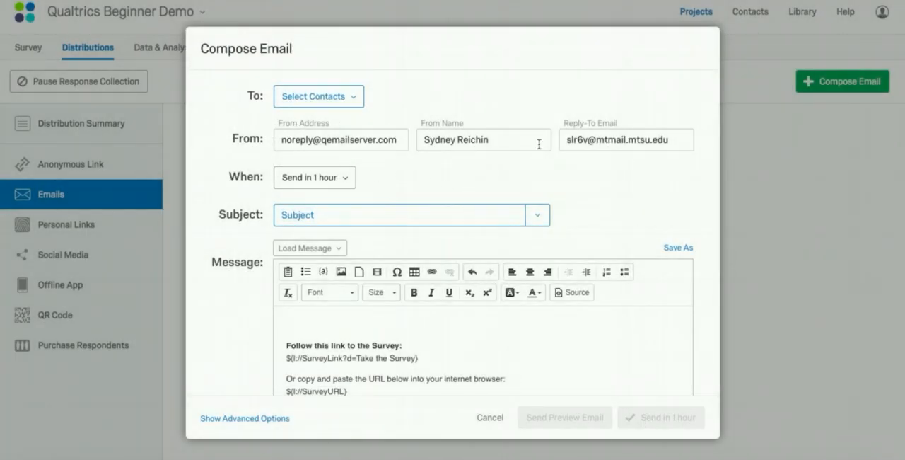
{"action": "mouse_move", "coordinate": [438, 193]}
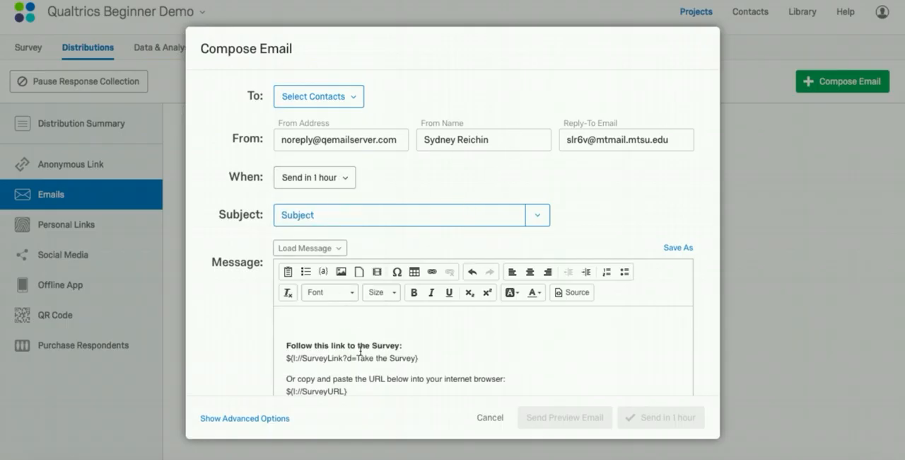
{"action": "scroll", "scroll_direction": "down", "scroll_amount": 3}
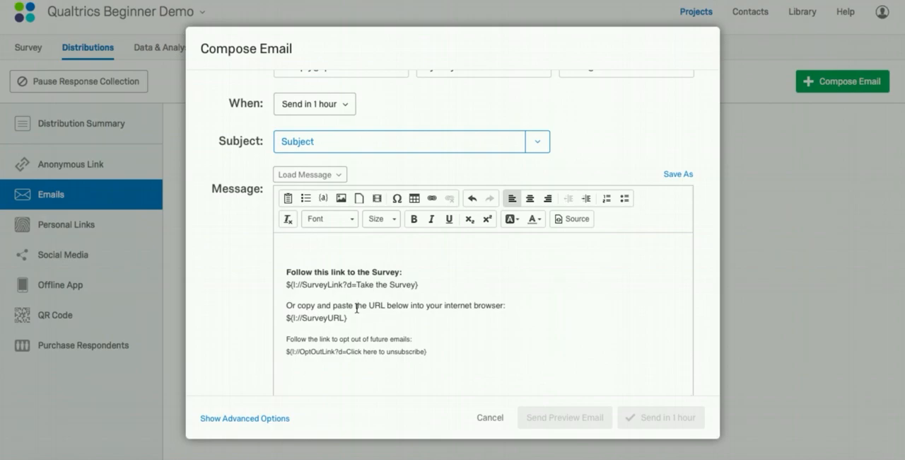
{"action": "left_click", "coordinate": [490, 417]}
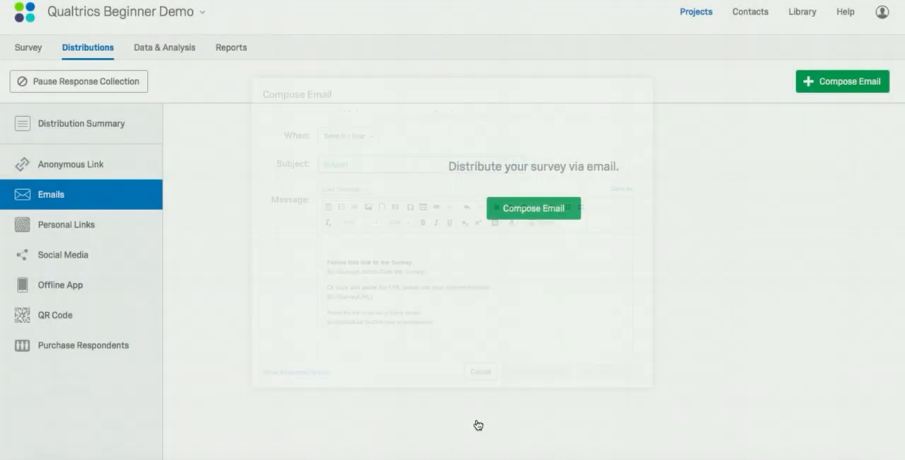
View the anonymous survey link, then go back to the survey editor.
{"action": "left_click", "coordinate": [71, 163]}
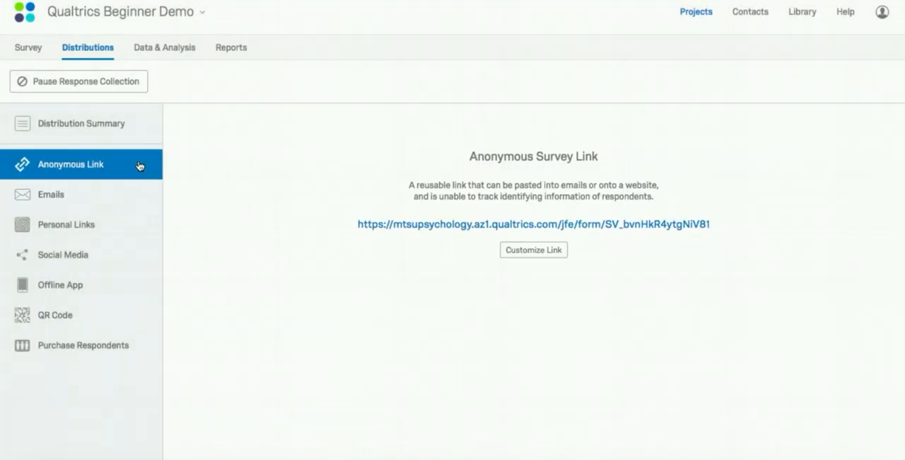
{"action": "mouse_move", "coordinate": [687, 187]}
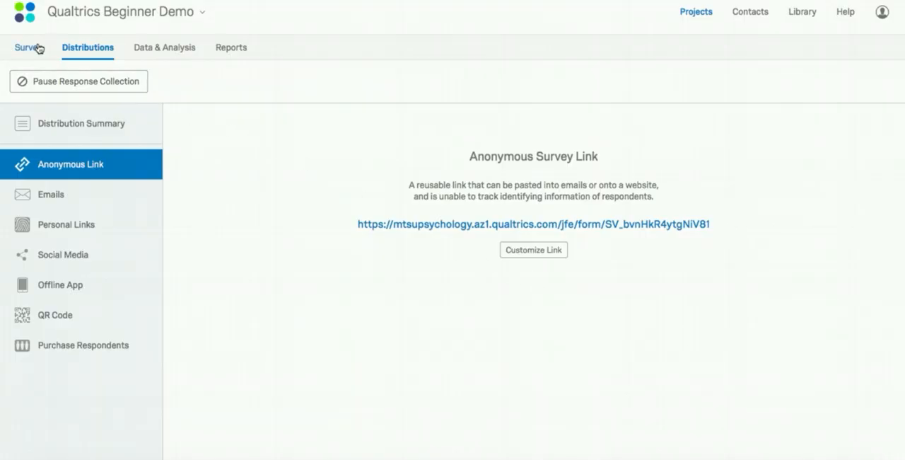
{"action": "left_click", "coordinate": [28, 48]}
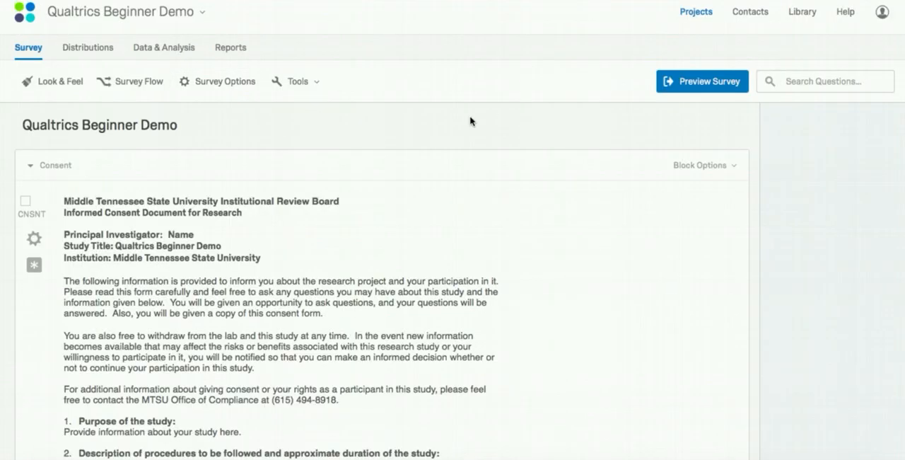